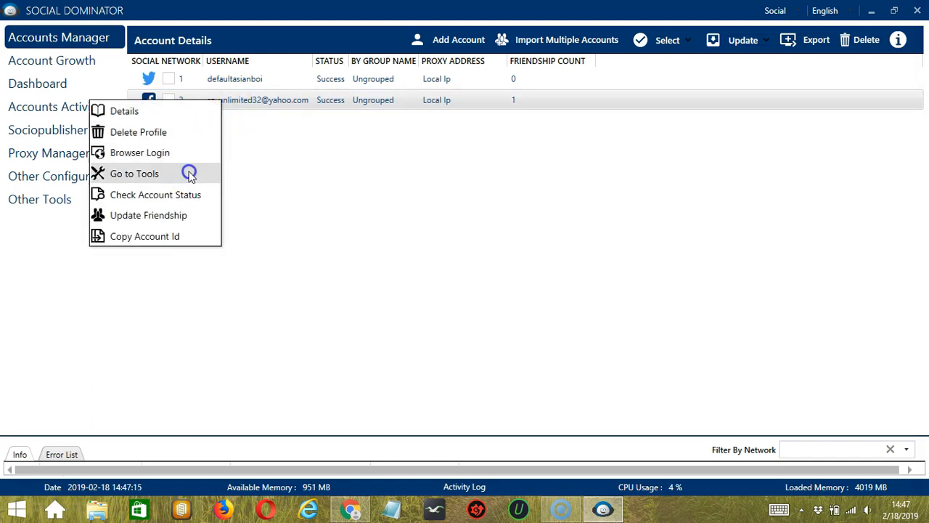
# Go to the second account's automation tools, landing on its Send Friend Request settings
pyautogui.click(133, 172)
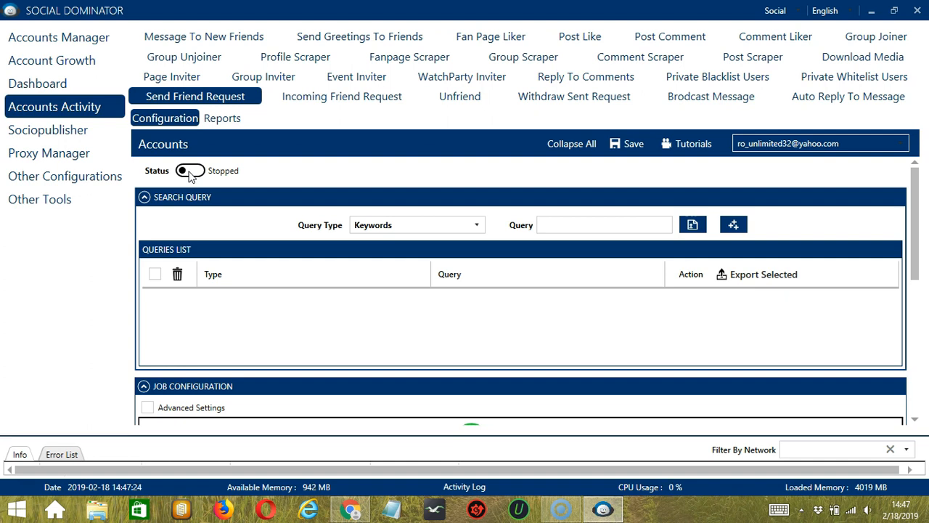
pyautogui.moveTo(261, 161)
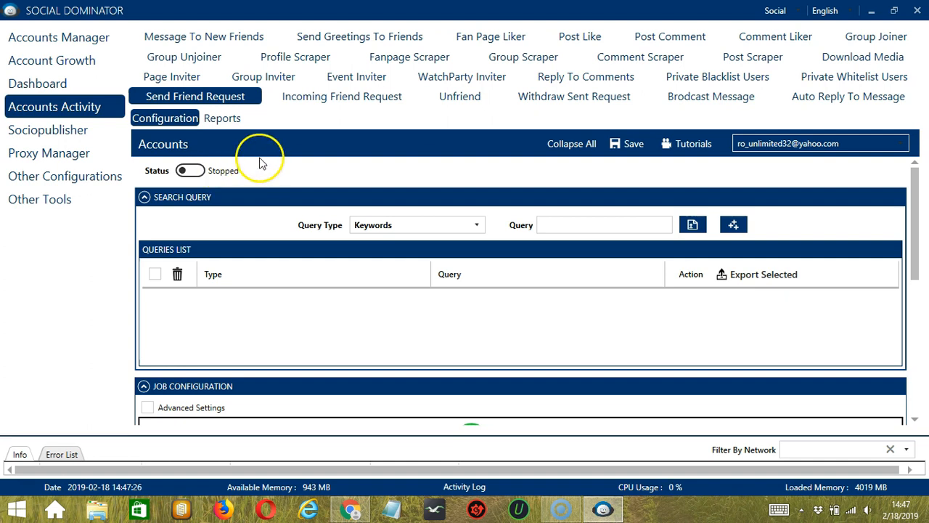
# Switch the account's activity to Comment Scraper with Post Url as the query type
pyautogui.click(638, 96)
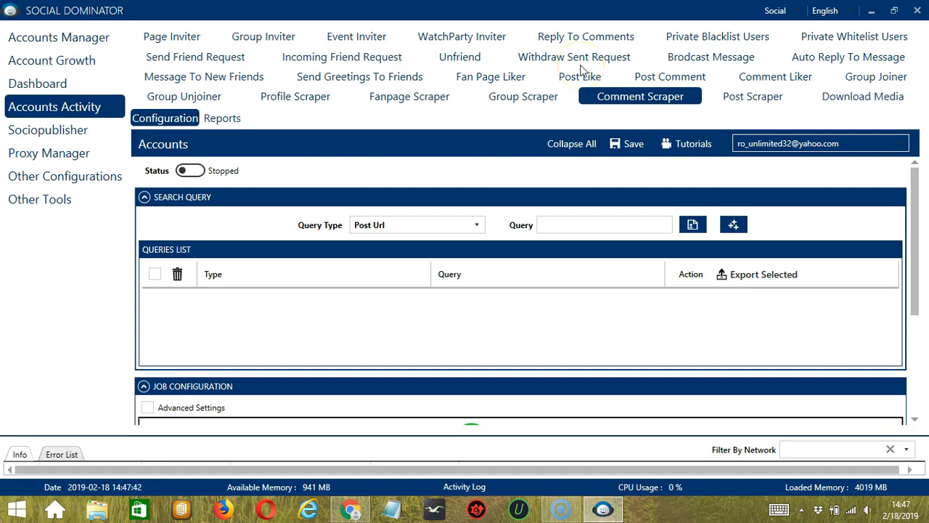
pyautogui.moveTo(220, 203)
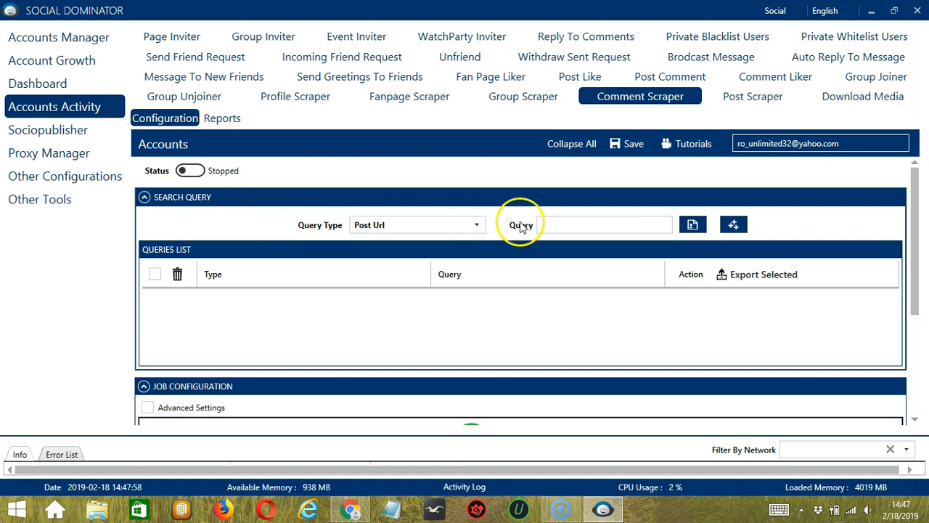
pyautogui.moveTo(282, 229)
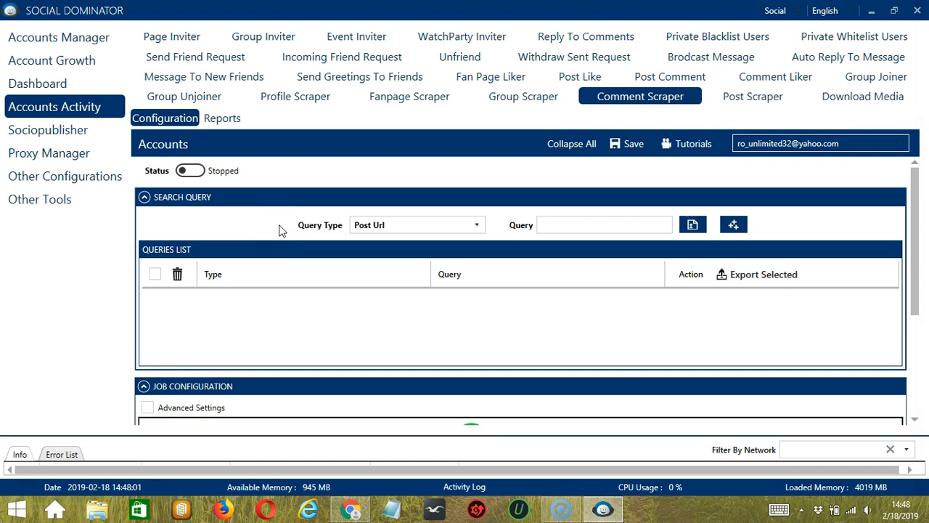
pyautogui.click(477, 223)
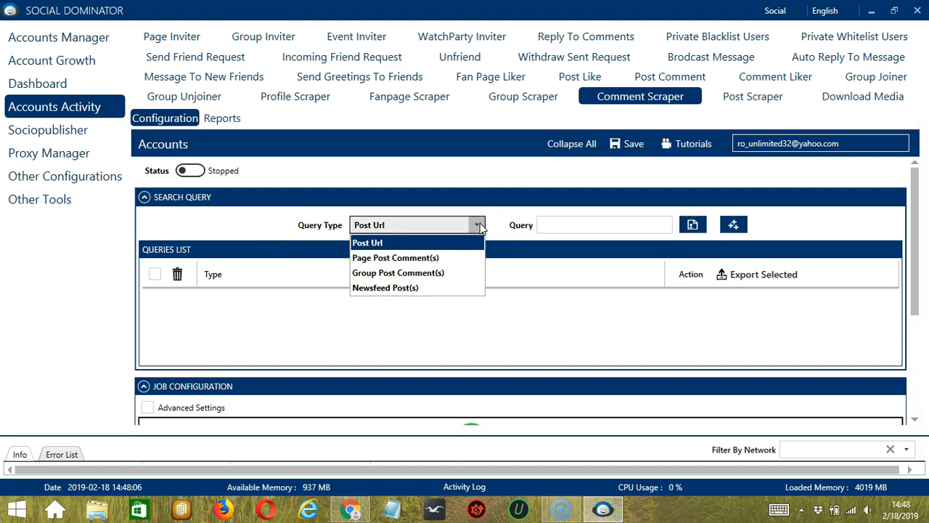
pyautogui.moveTo(501, 229)
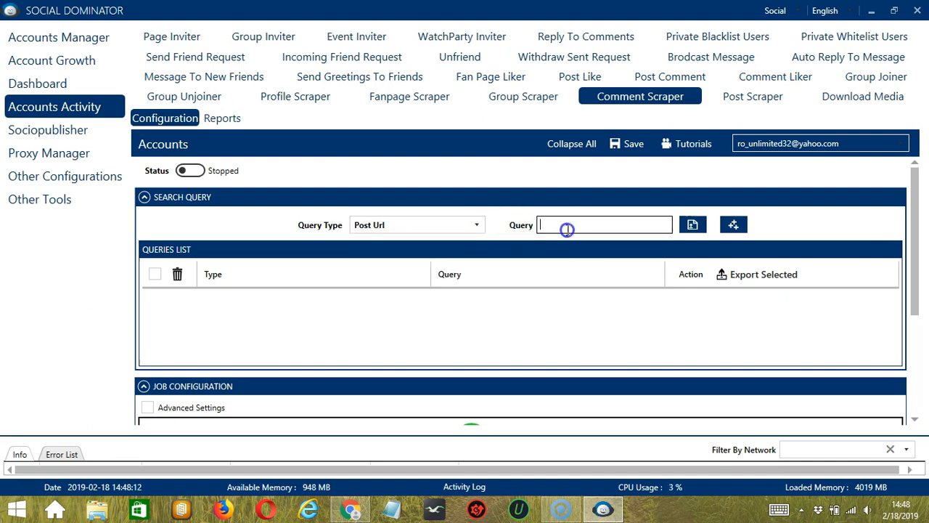
pyautogui.moveTo(693, 223)
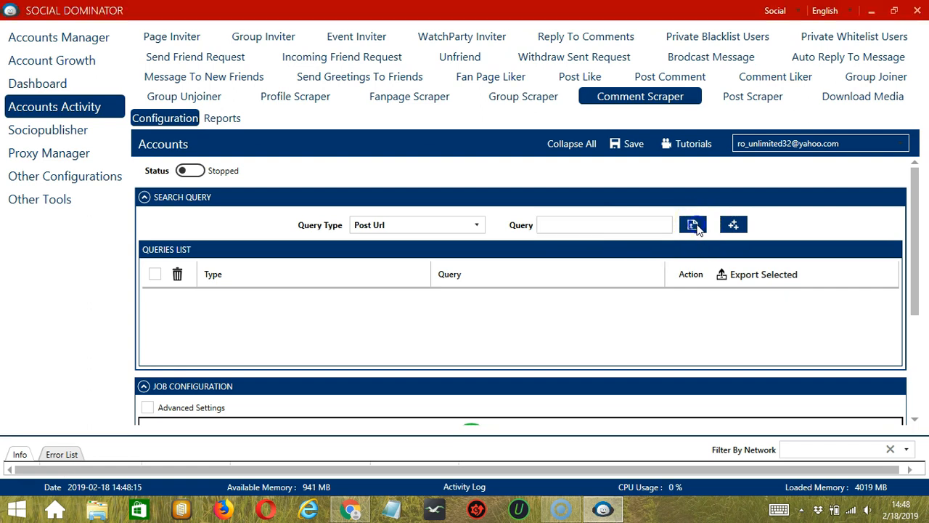
pyautogui.click(693, 224)
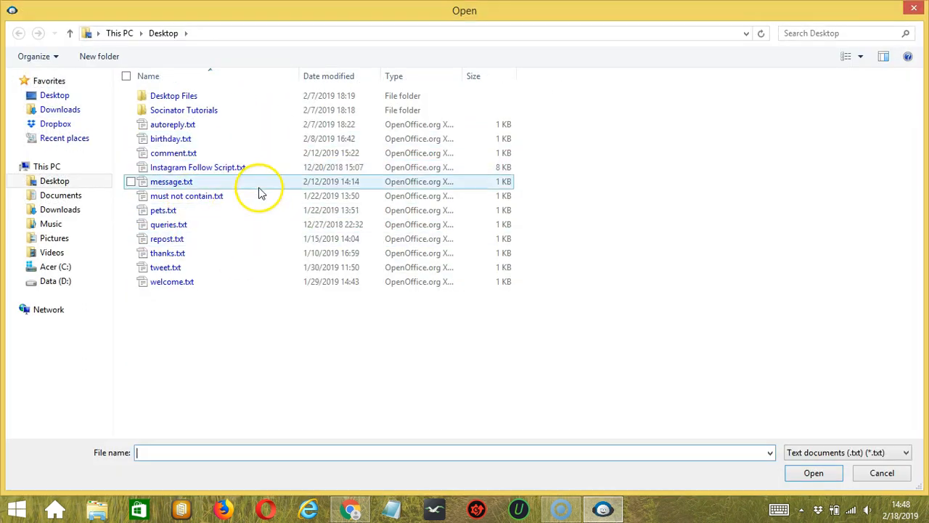
pyautogui.click(881, 474)
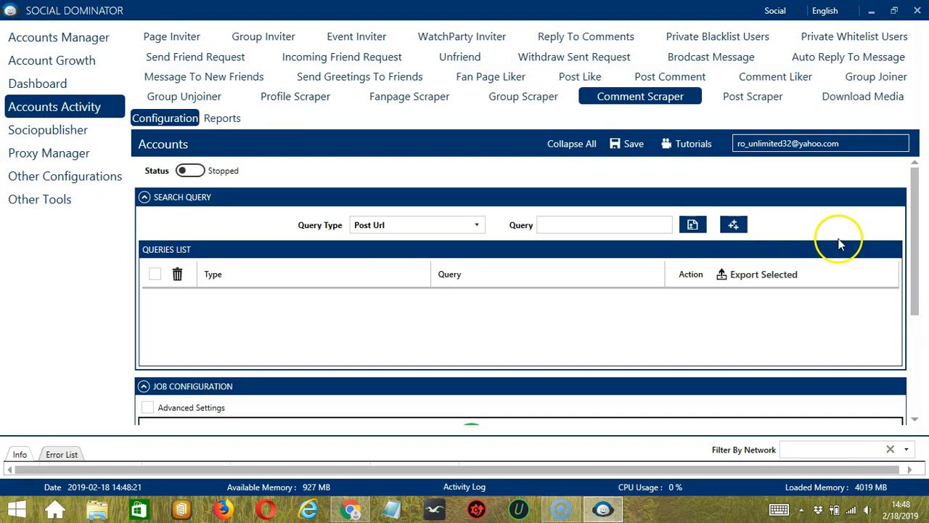
pyautogui.moveTo(733, 223)
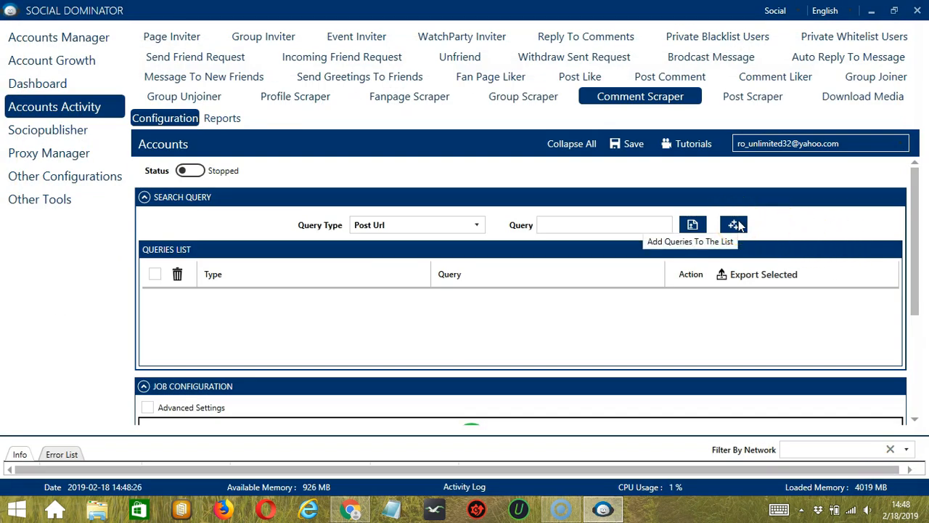
pyautogui.moveTo(159, 314)
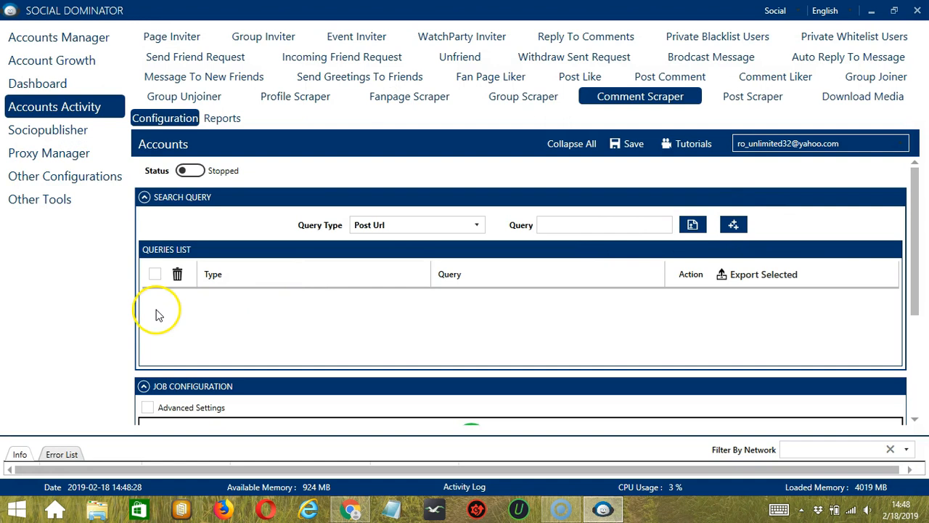
pyautogui.moveTo(294, 315)
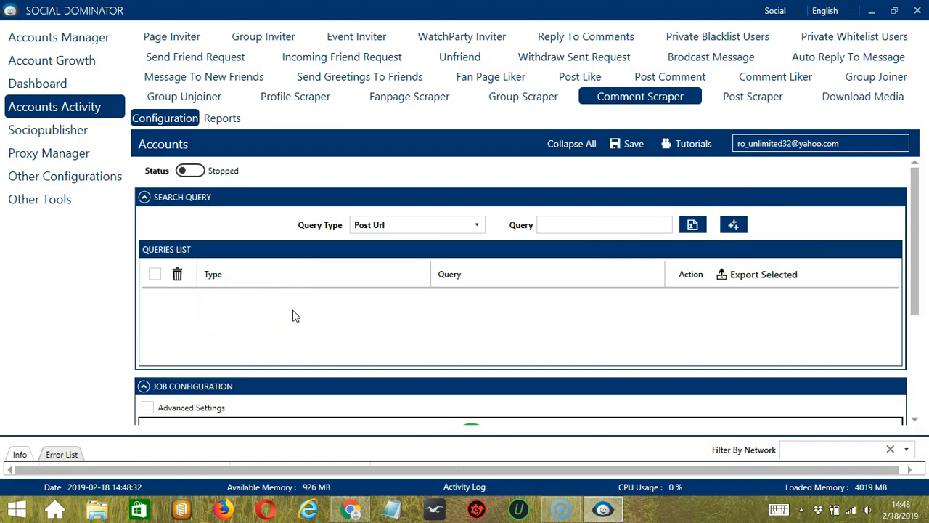
pyautogui.moveTo(499, 240)
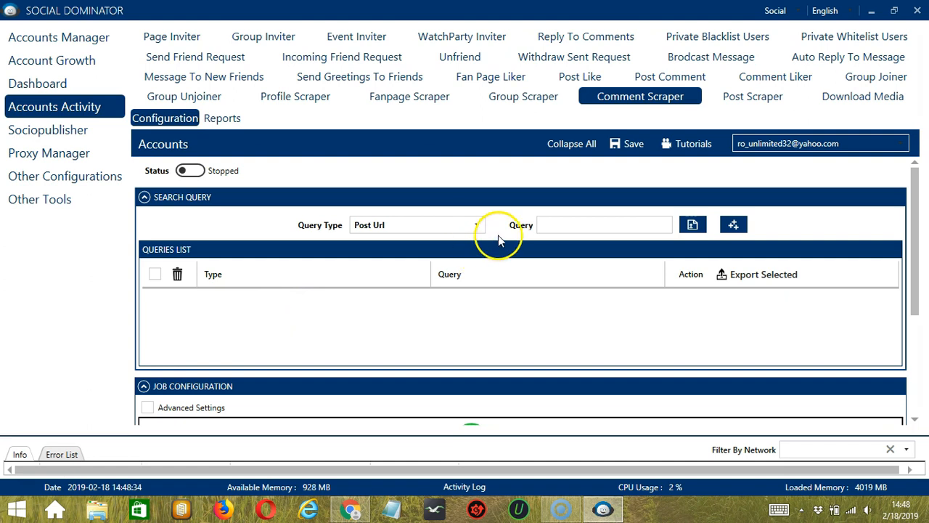
pyautogui.moveTo(503, 226)
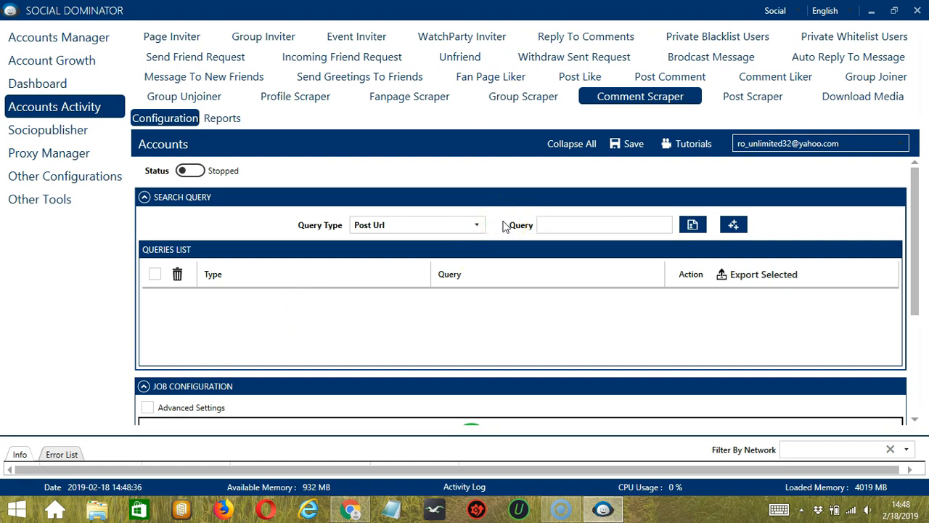
# Copy the link of the Oreo page's latest post from Facebook in Chrome
pyautogui.click(349, 508)
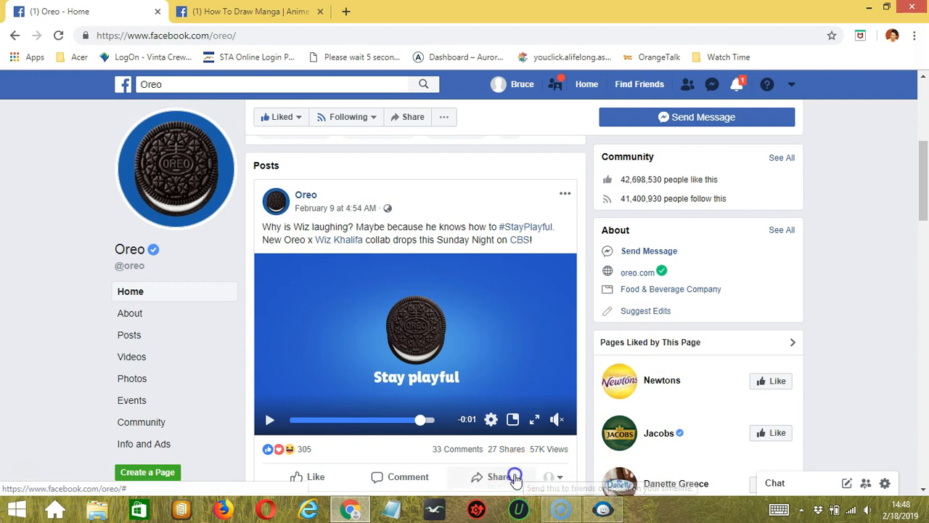
pyautogui.click(500, 477)
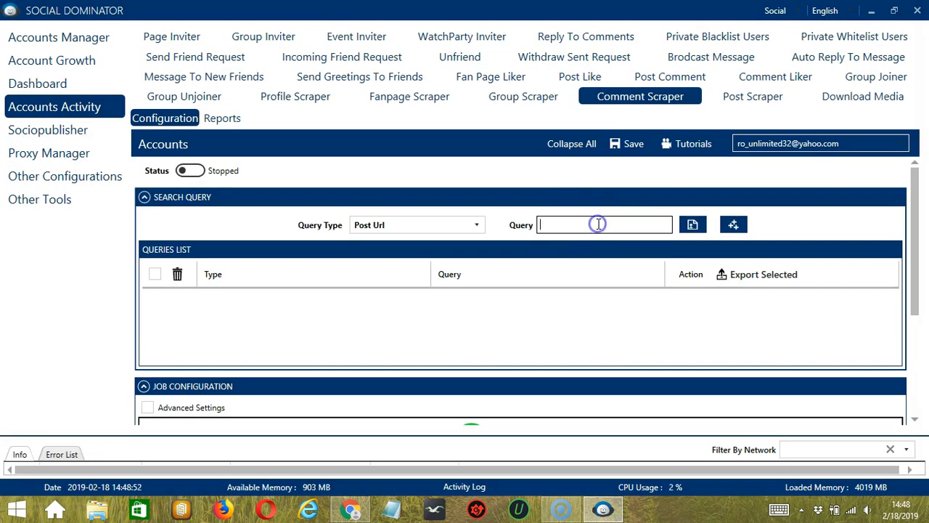
# Add the Oreo post link, then add the page 'oreo/' as a Page Post Comment(s) query
pyautogui.click(733, 223)
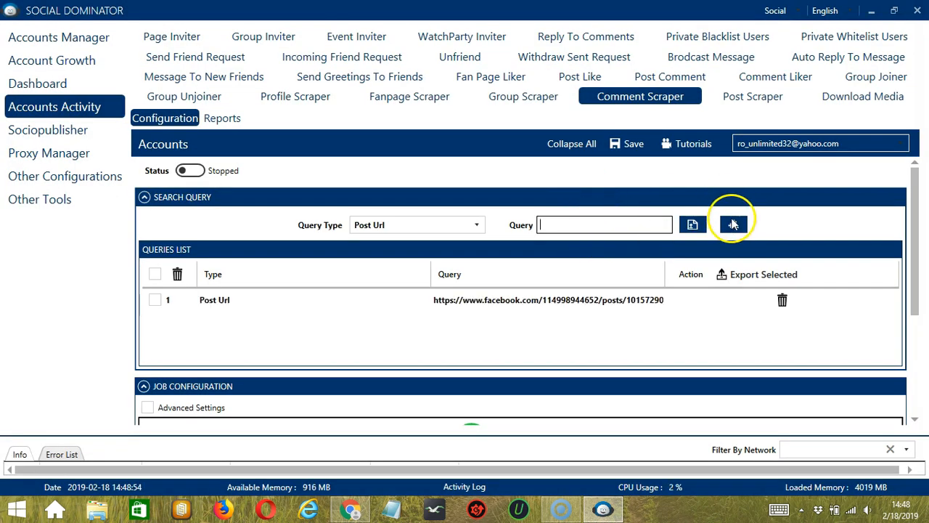
pyautogui.moveTo(435, 327)
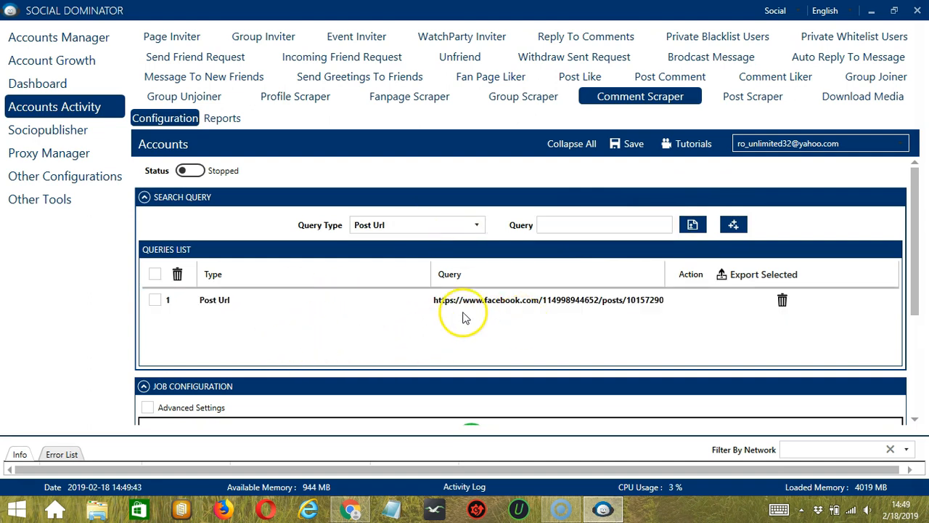
pyautogui.moveTo(508, 326)
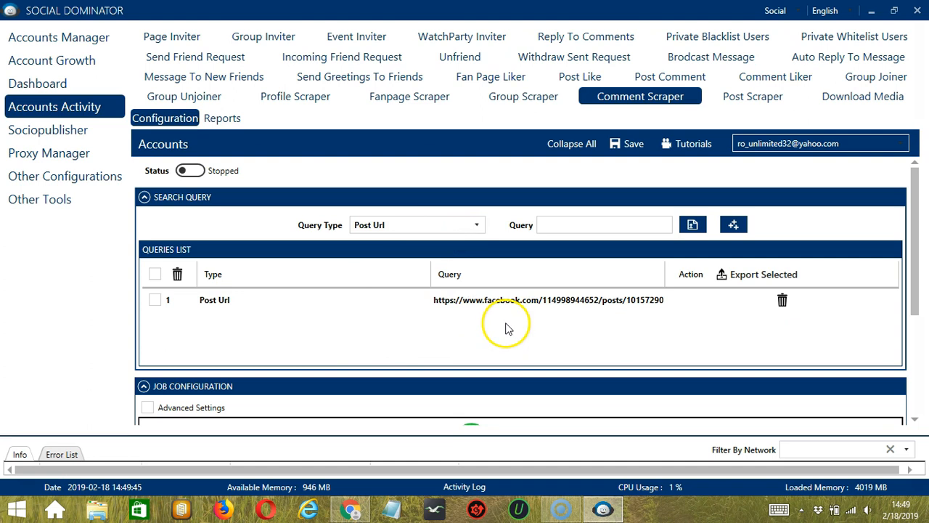
pyautogui.click(416, 223)
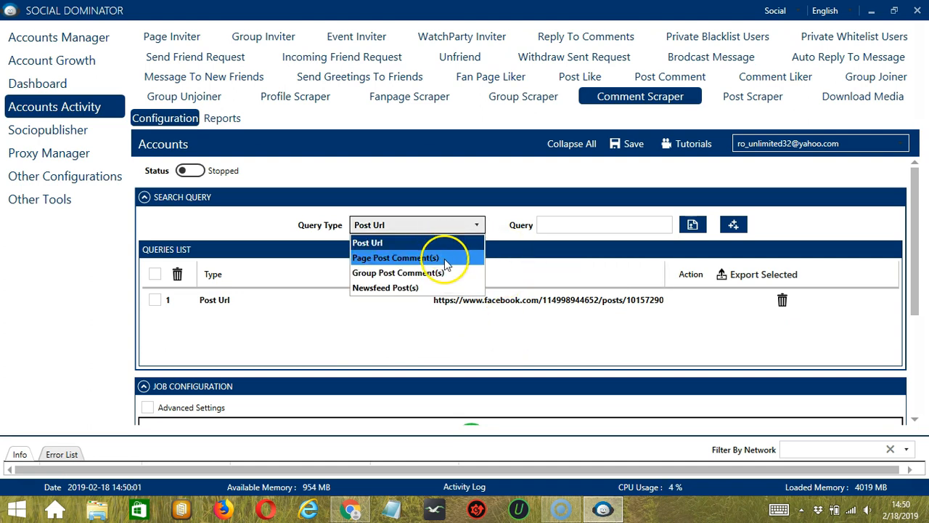
pyautogui.click(397, 259)
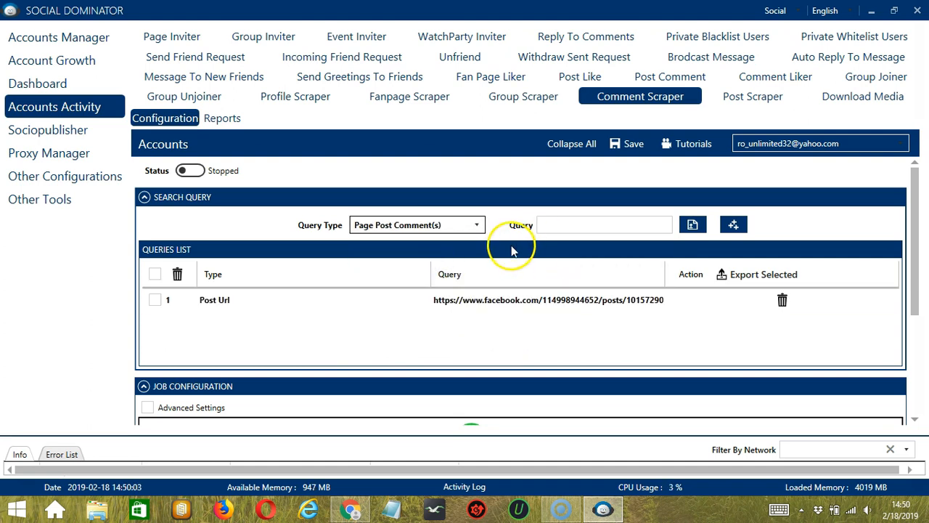
pyautogui.click(348, 508)
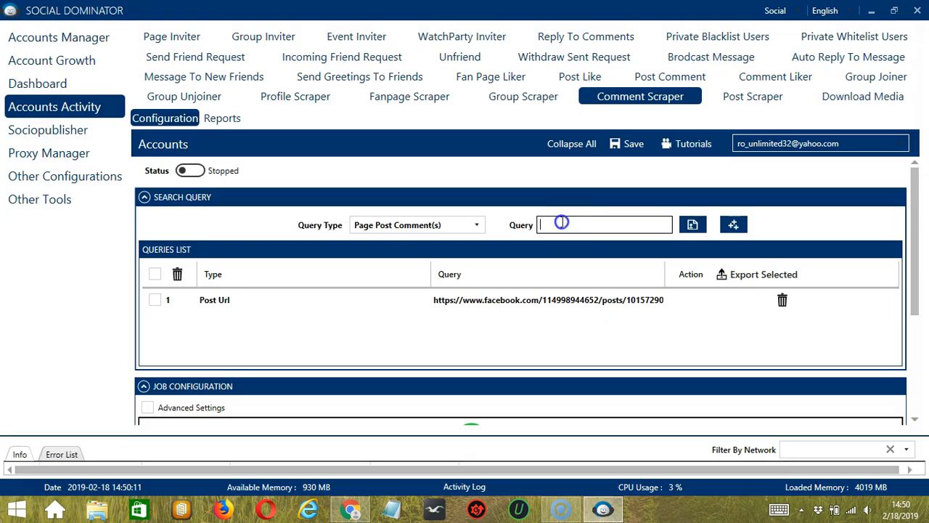
pyautogui.write('oreo/')
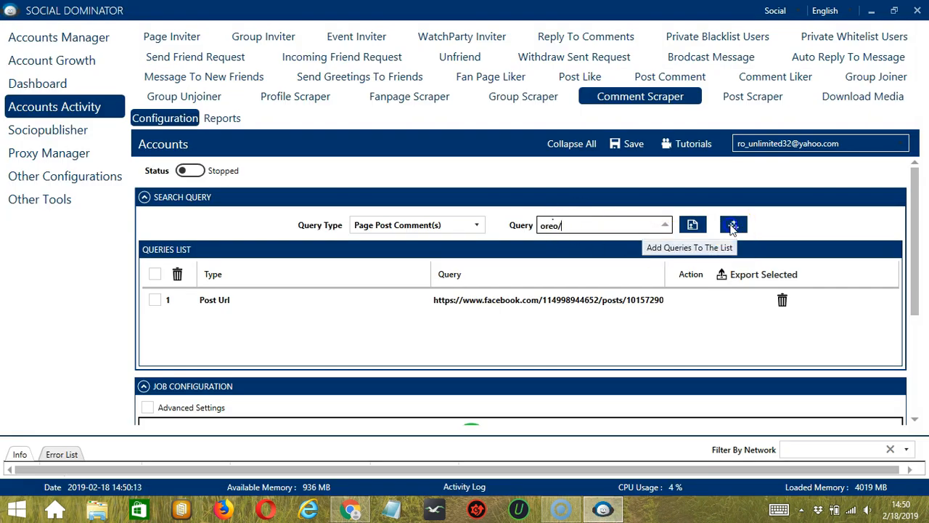
pyautogui.click(733, 224)
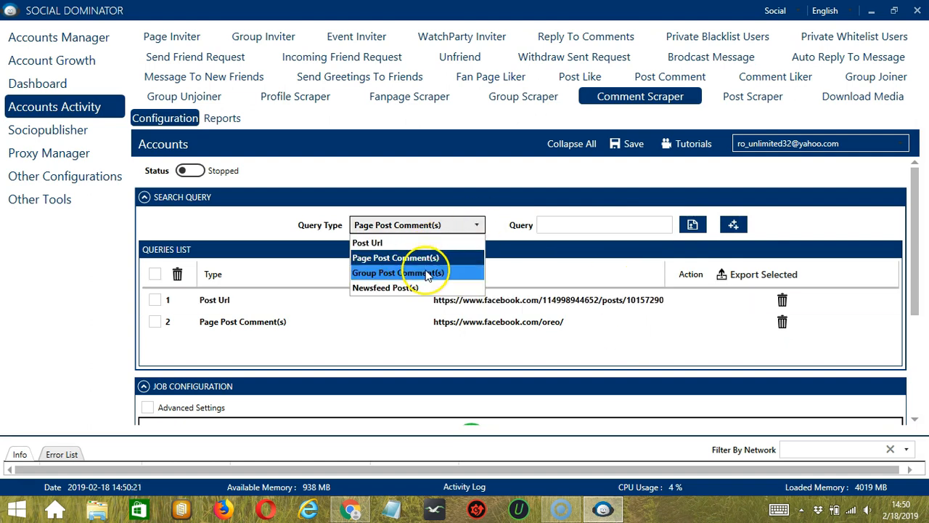
pyautogui.click(397, 273)
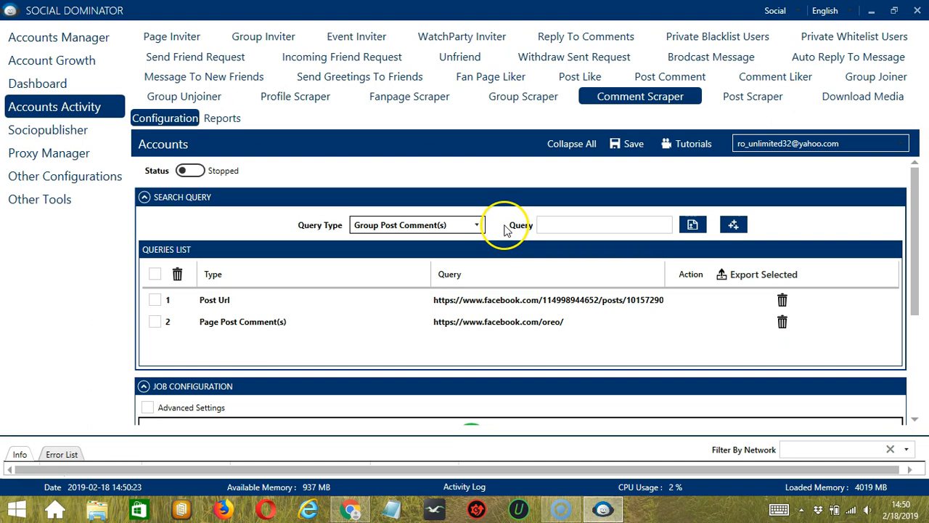
pyautogui.moveTo(356, 456)
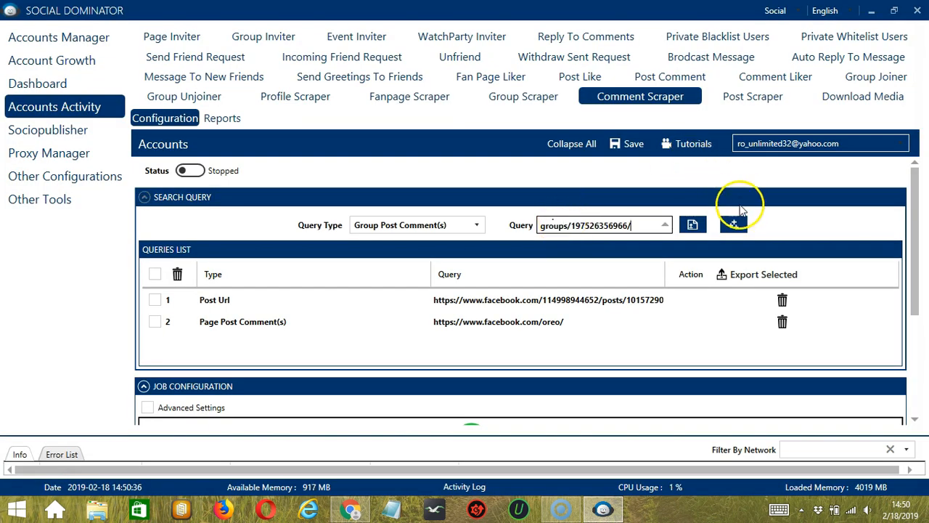
pyautogui.click(733, 223)
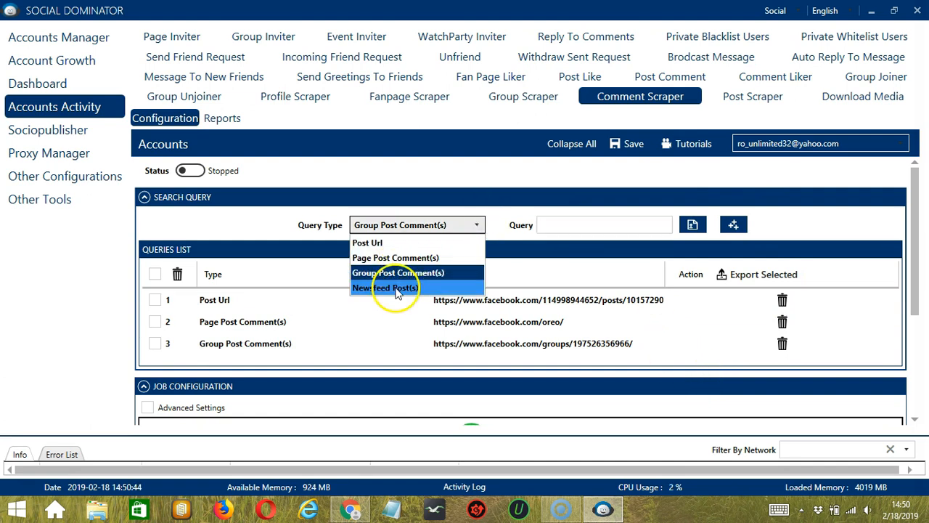
# Add a Newsfeed Post(s) query with the value NewsFeed to the queries list
pyautogui.click(390, 288)
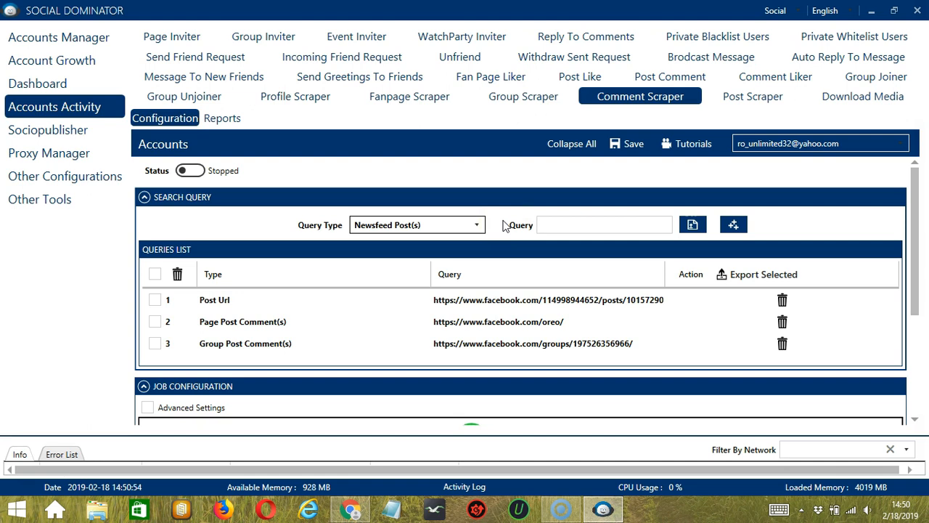
pyautogui.click(604, 224)
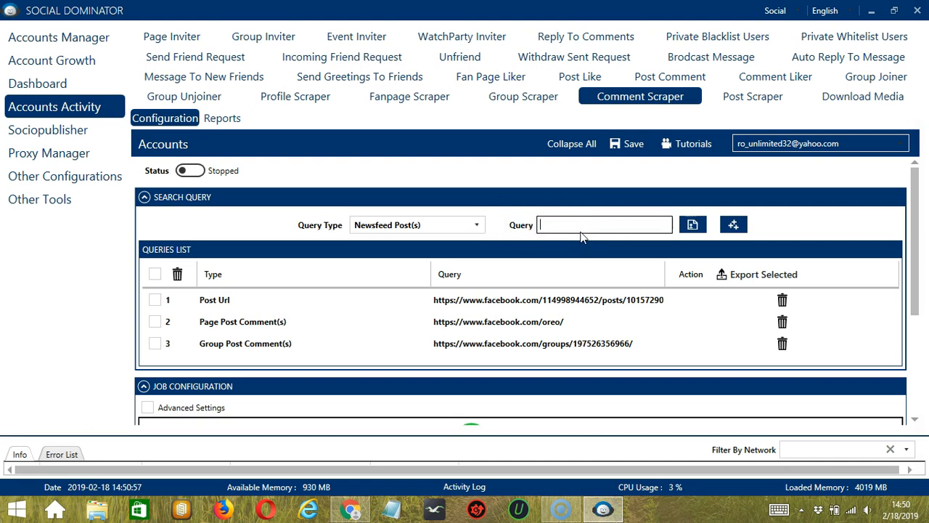
pyautogui.write('News')
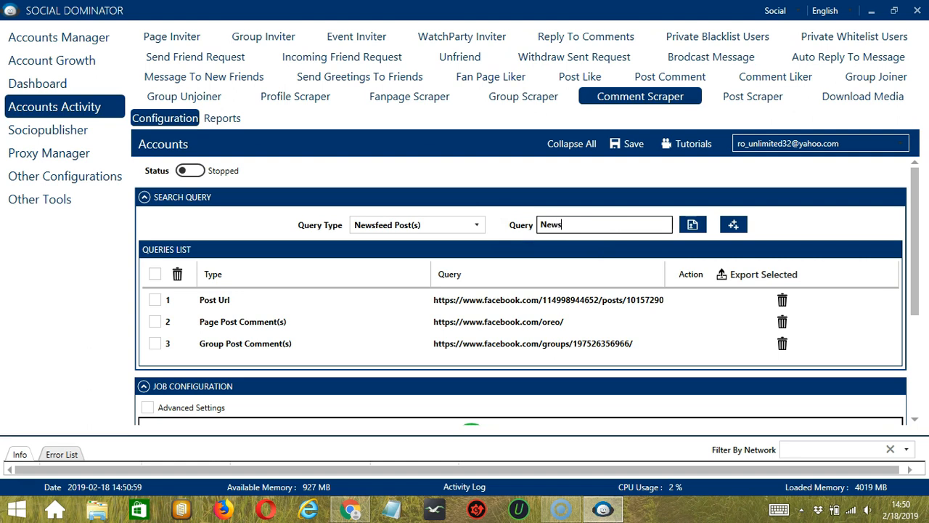
pyautogui.write('Feed')
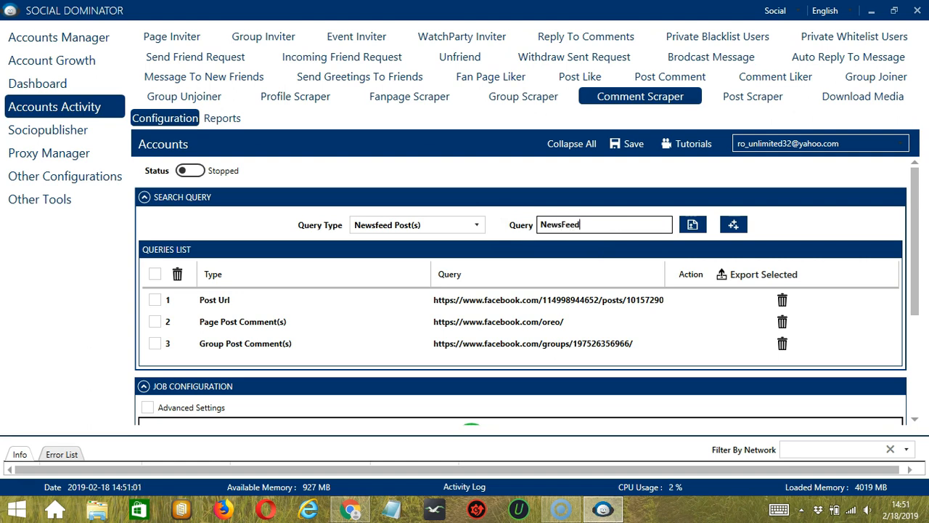
pyautogui.click(731, 224)
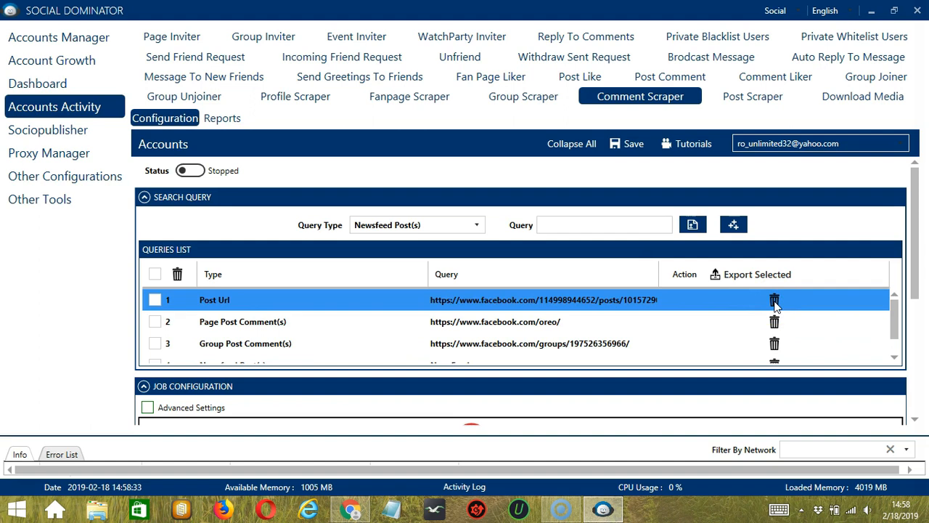
# Delete the Post Url query, leaving the page, group and NewsFeed queries
pyautogui.click(775, 299)
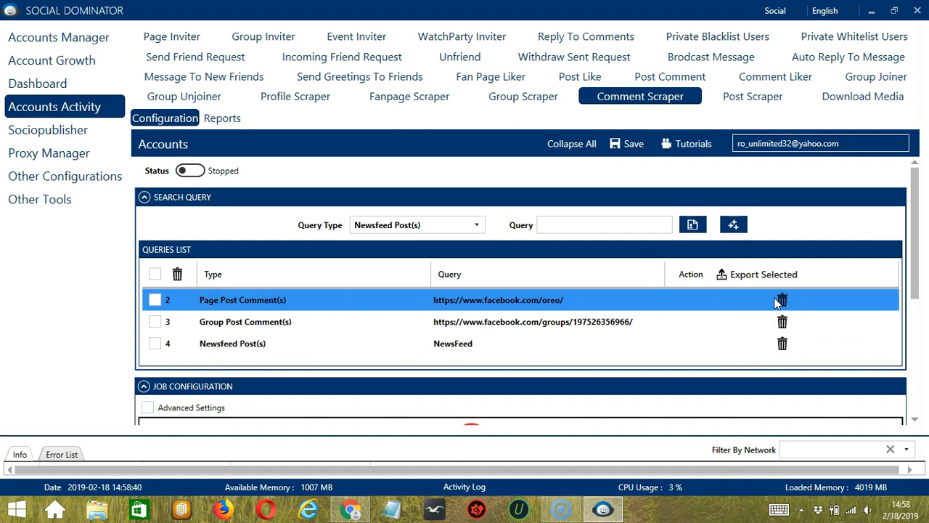
# Set the Job Configuration activity speed to Superfast for 500 average daily activities
pyautogui.scroll(-3)
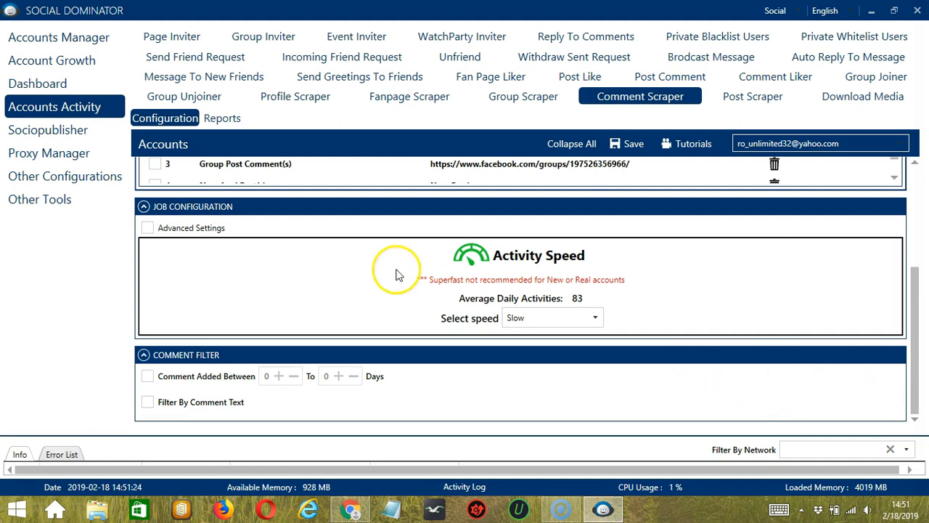
pyautogui.moveTo(255, 216)
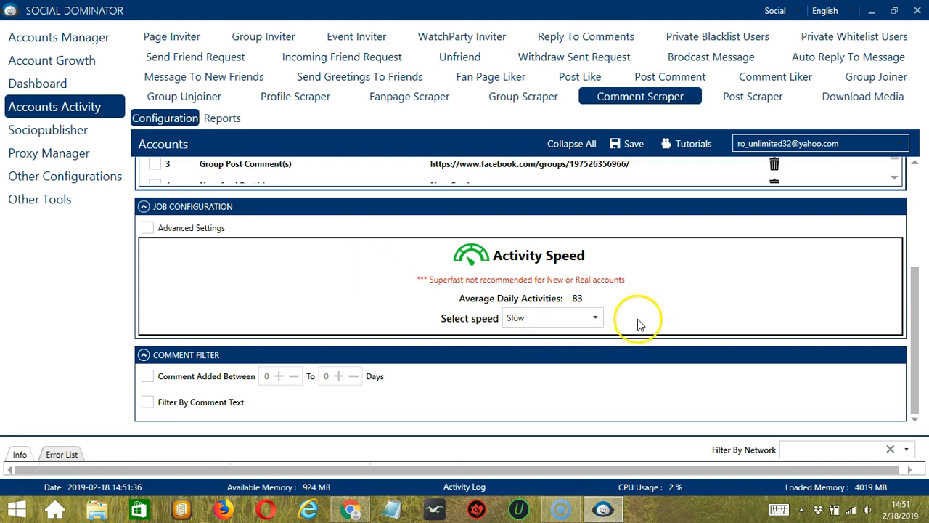
pyautogui.click(594, 317)
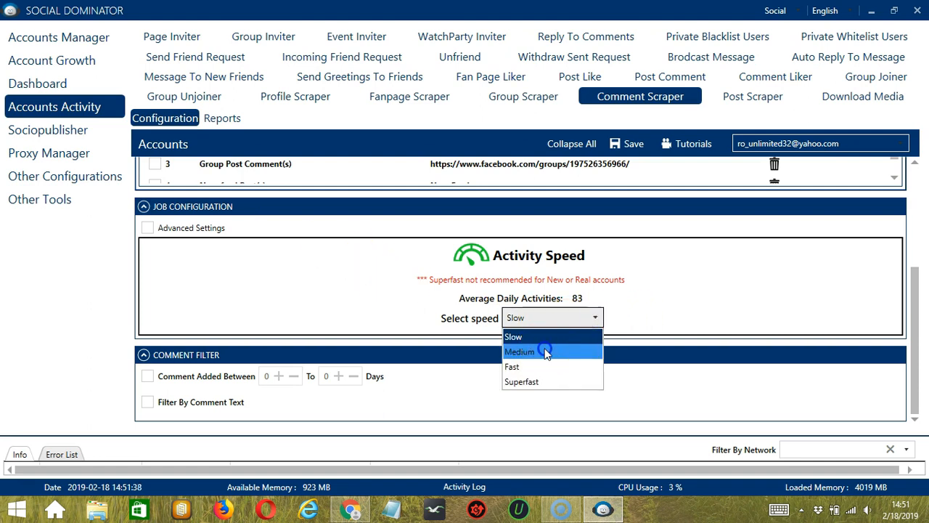
pyautogui.click(511, 366)
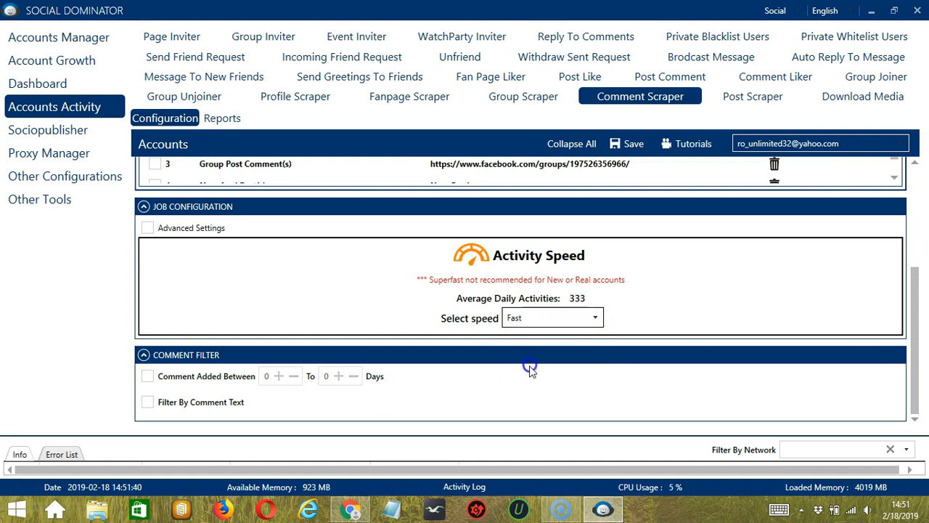
pyautogui.click(552, 316)
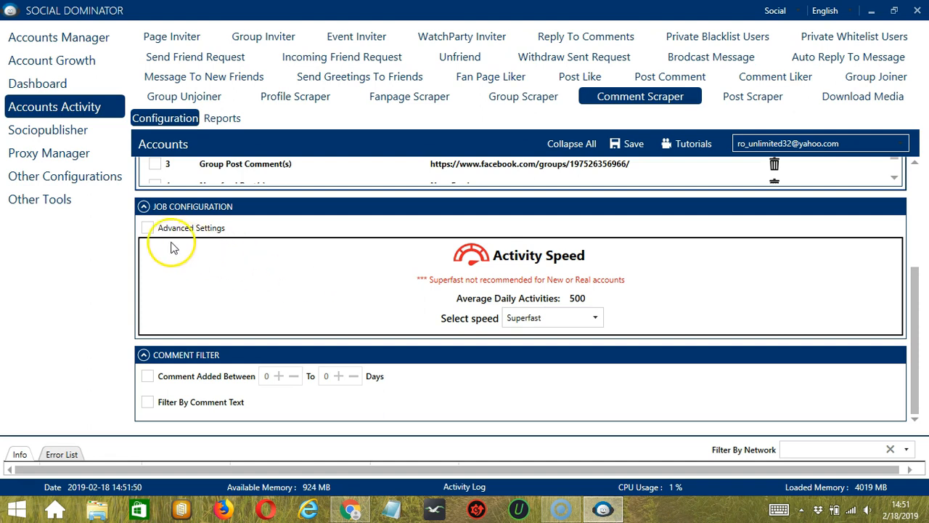
# Enable Advanced Settings and switch on Increase Each Day With, leaving it at 0
pyautogui.click(148, 226)
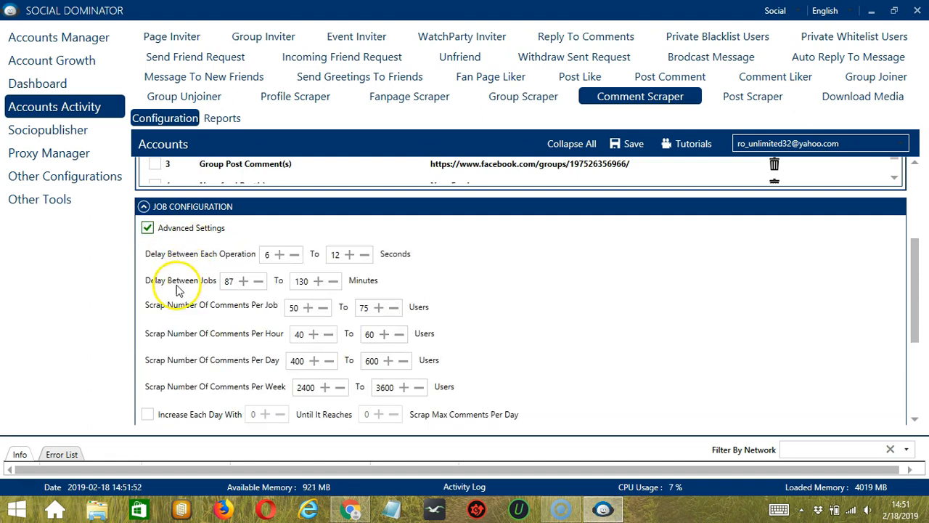
pyautogui.scroll(-3)
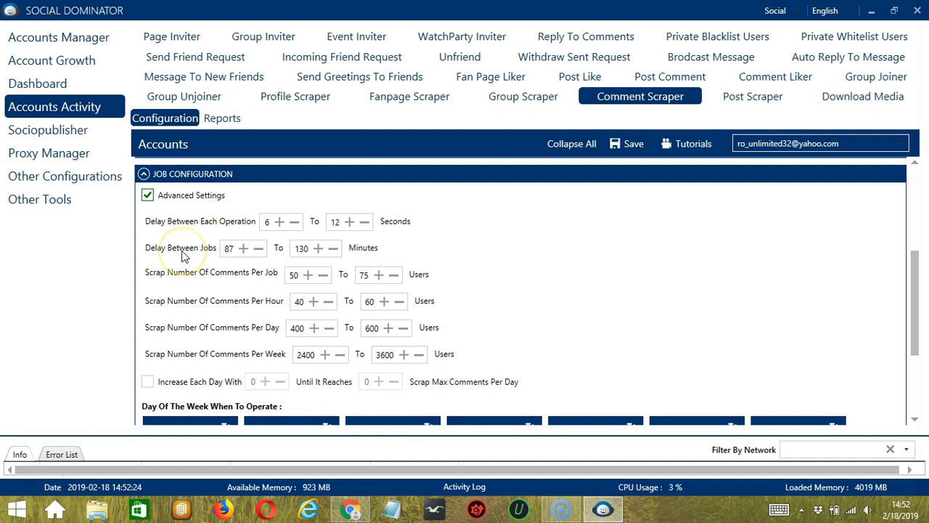
pyautogui.moveTo(204, 288)
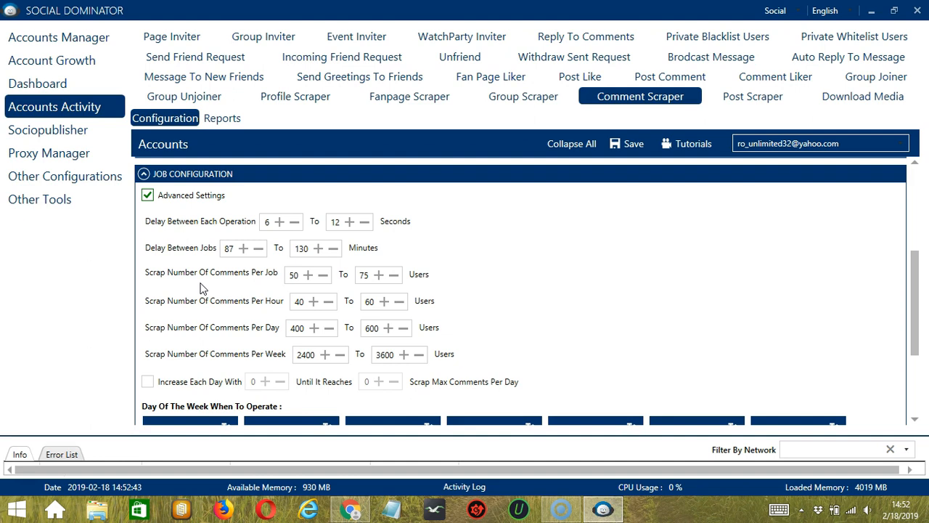
pyautogui.moveTo(212, 304)
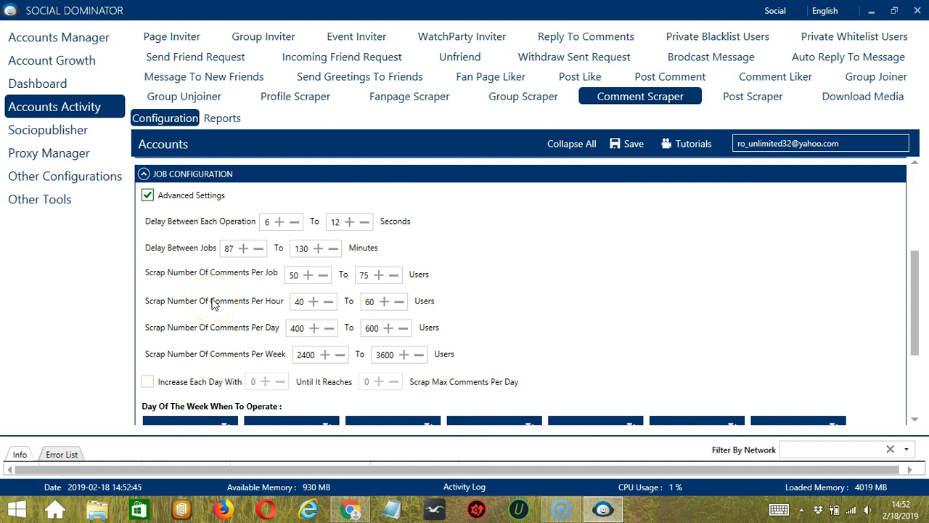
pyautogui.moveTo(268, 355)
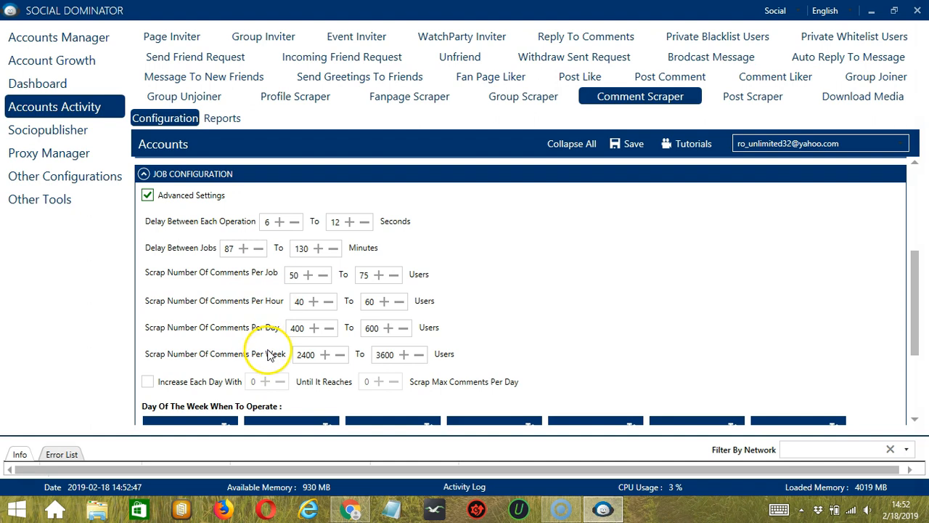
pyautogui.click(148, 380)
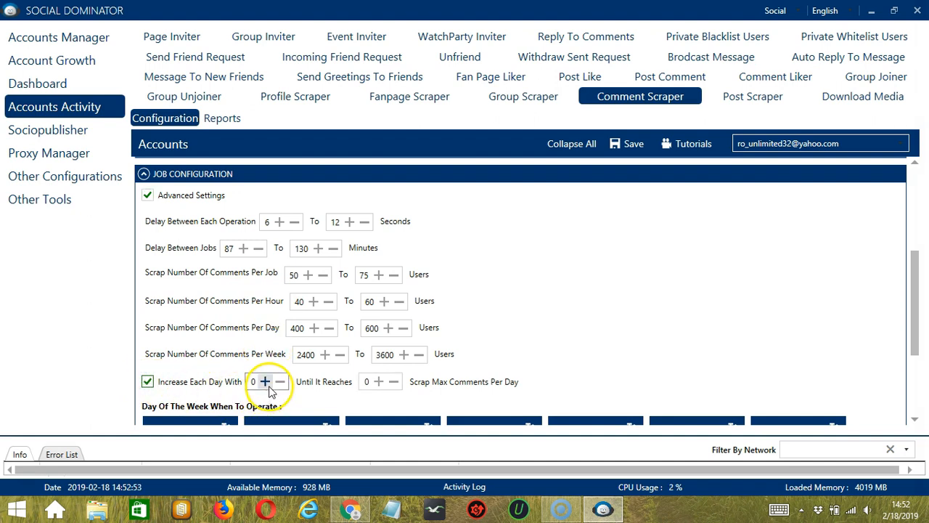
pyautogui.click(368, 381)
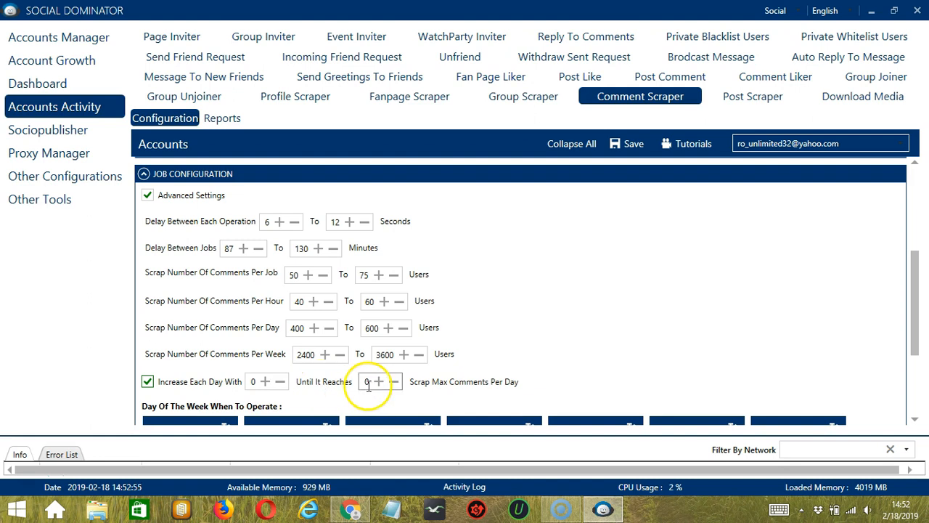
pyautogui.moveTo(484, 386)
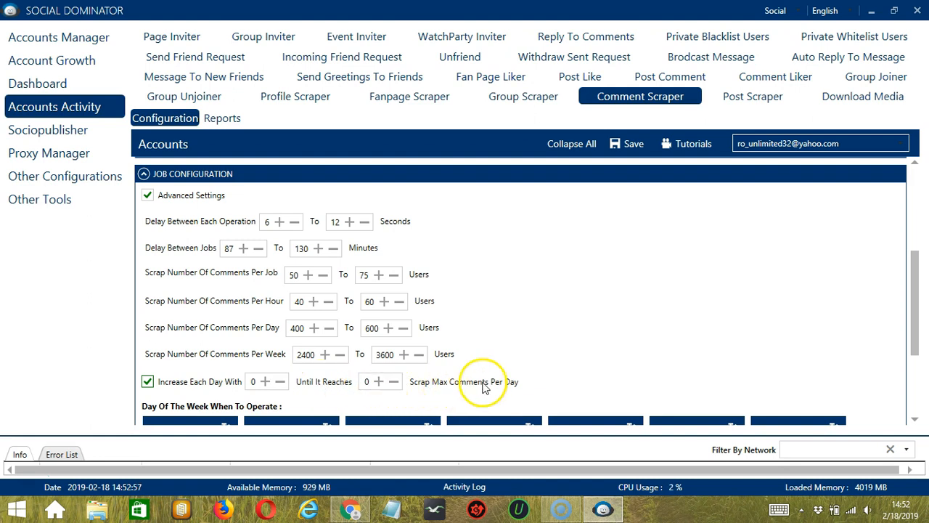
# Toggle Monday in the Day Of The Week When To Operate schedule
pyautogui.scroll(-3)
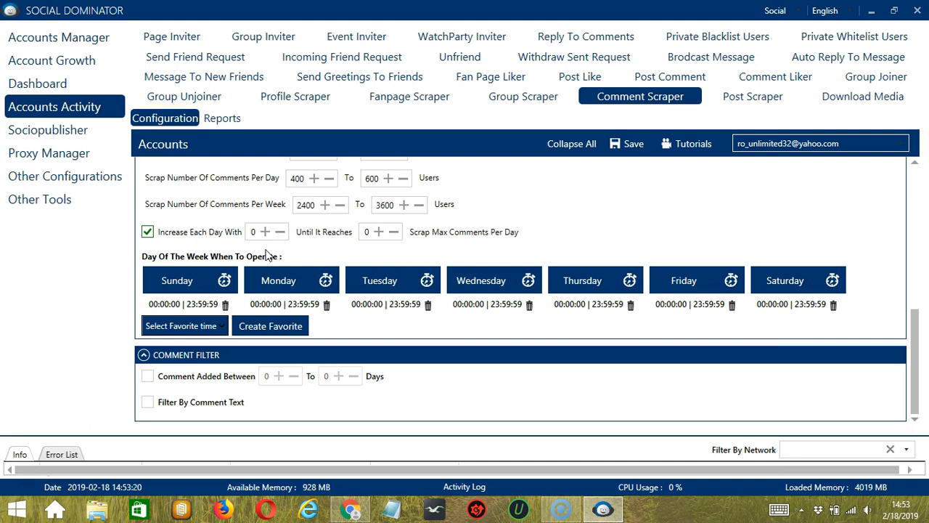
pyautogui.click(290, 304)
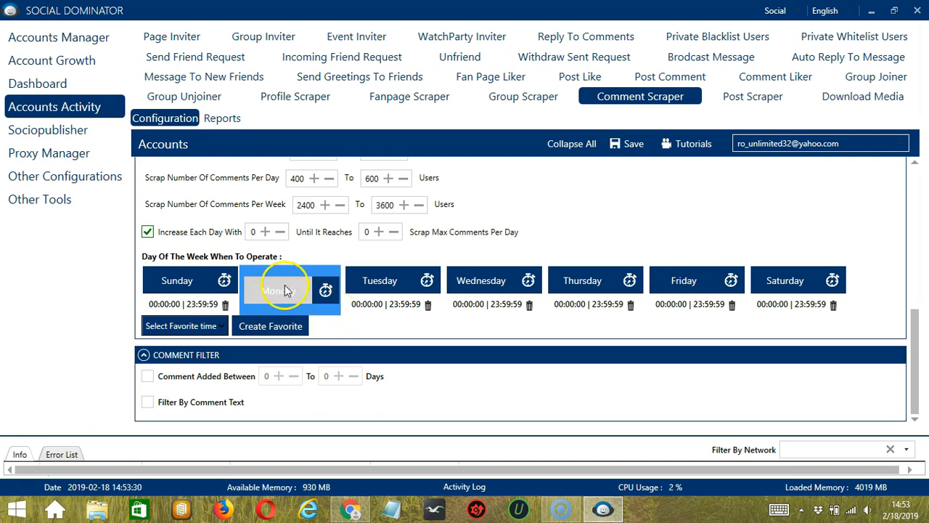
# Add a Monday interval from midnight to 1:59:59 AM
pyautogui.click(325, 291)
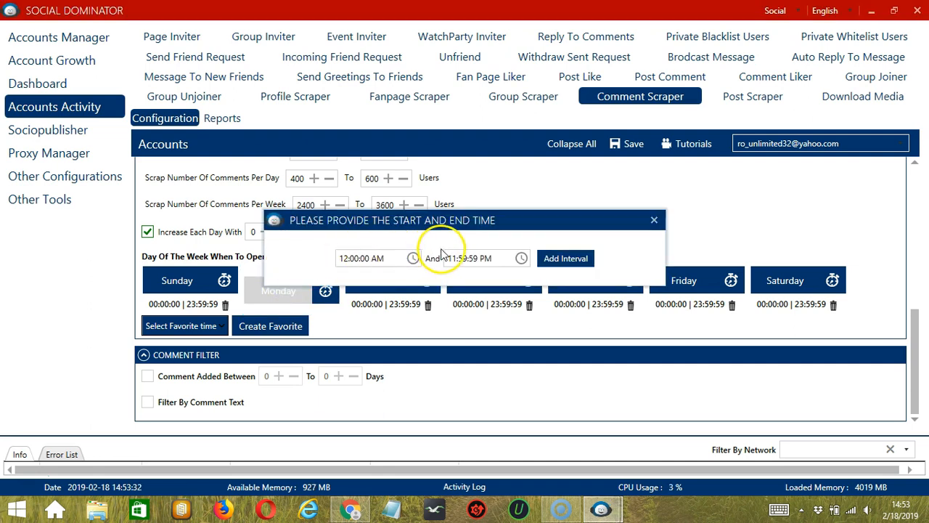
pyautogui.click(471, 258)
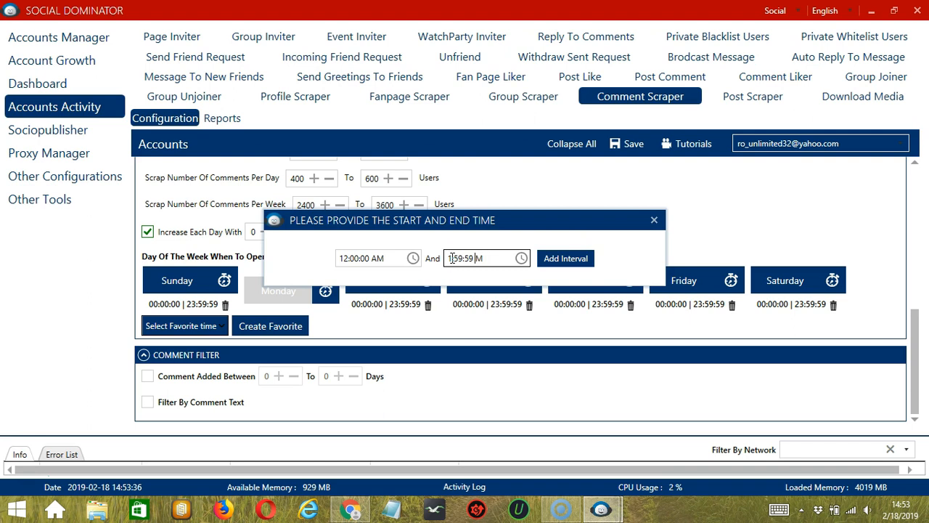
pyautogui.click(566, 259)
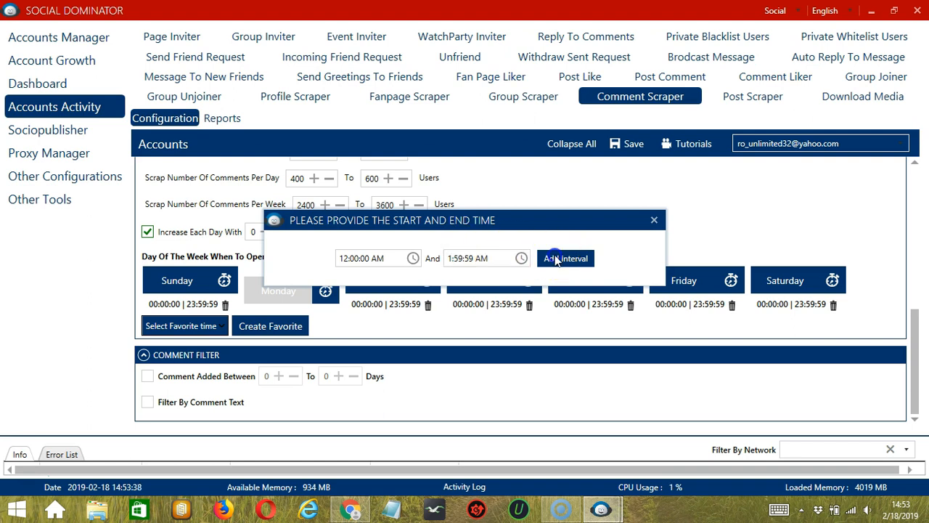
pyautogui.click(566, 258)
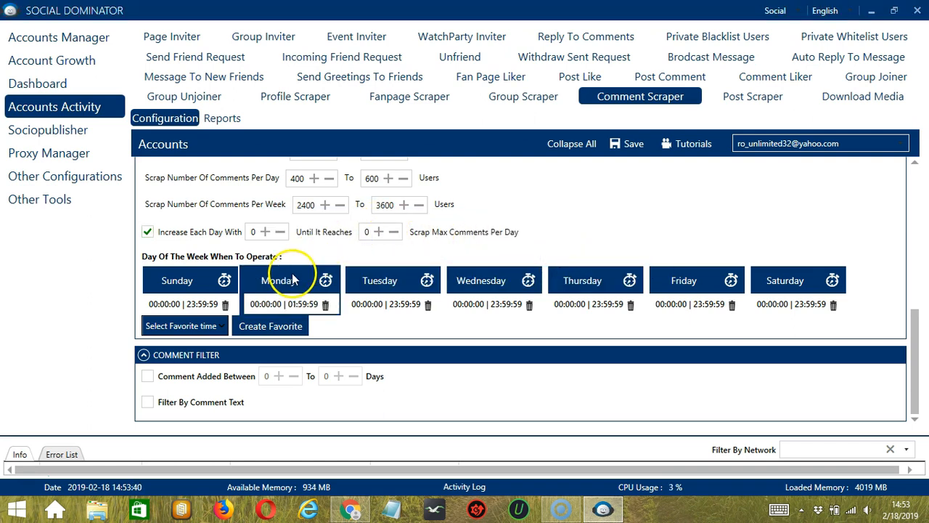
# Add a second Monday interval from 2:00:00 AM to 11:59:59 PM
pyautogui.click(325, 278)
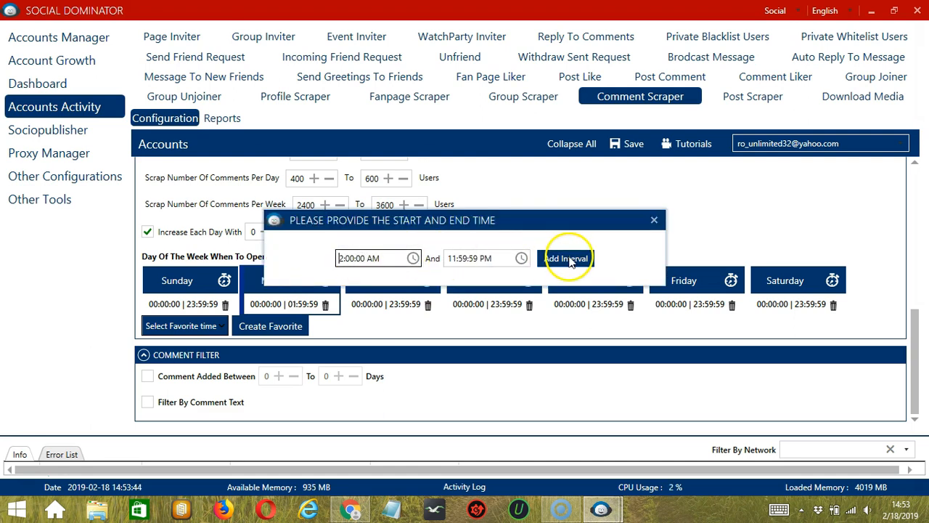
pyautogui.click(566, 258)
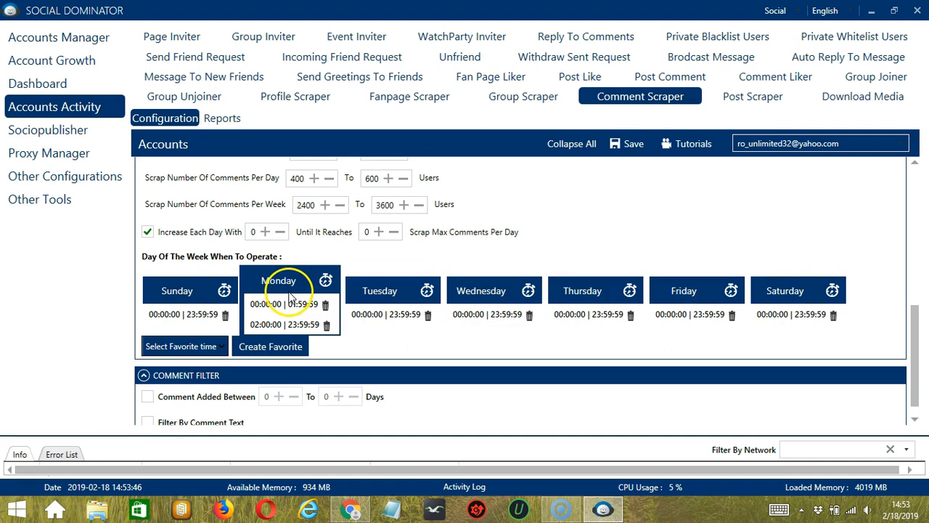
pyautogui.moveTo(305, 296)
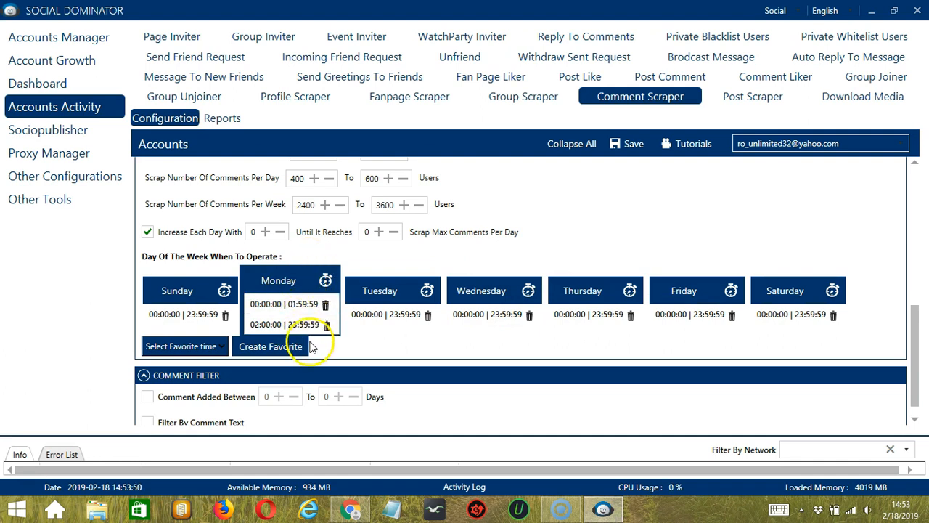
# Save the weekly schedule as a favourite time named 'Facebook Comment Scraper'
pyautogui.click(270, 345)
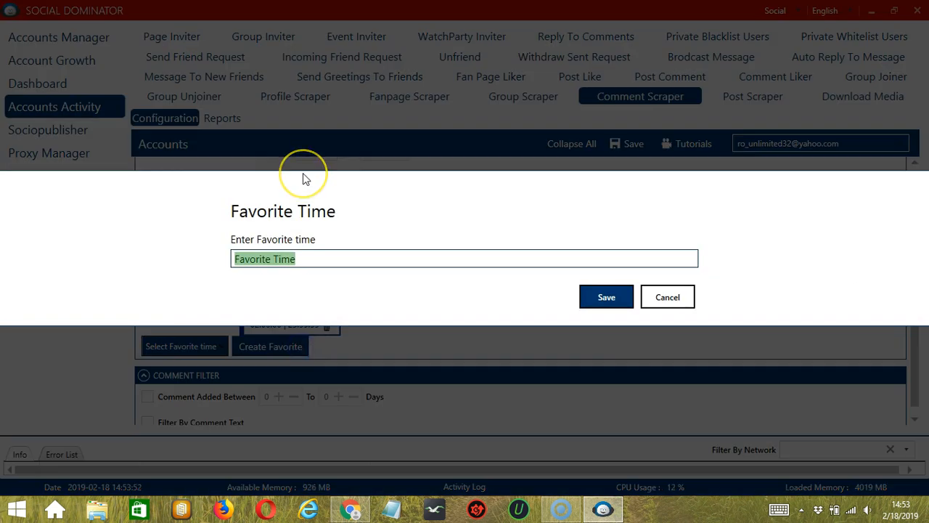
pyautogui.write('Facebook Com')
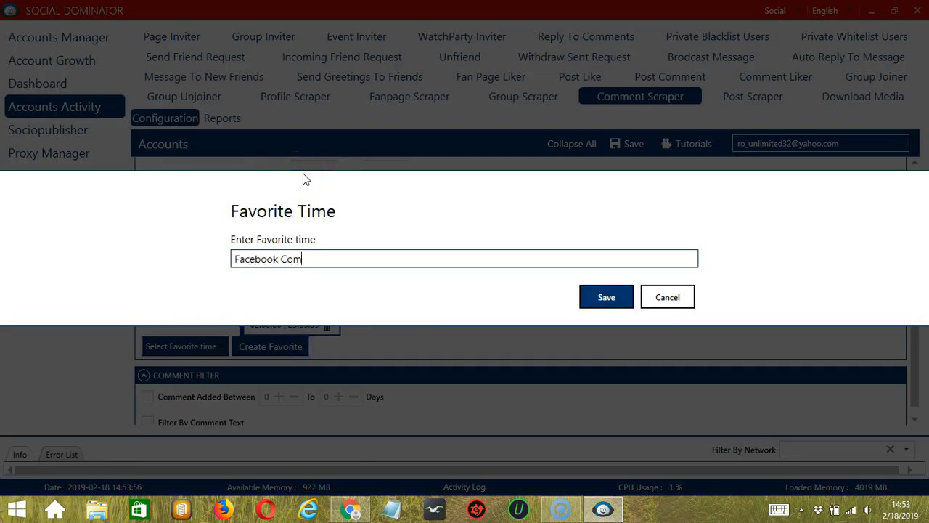
pyautogui.write('ment Scraper')
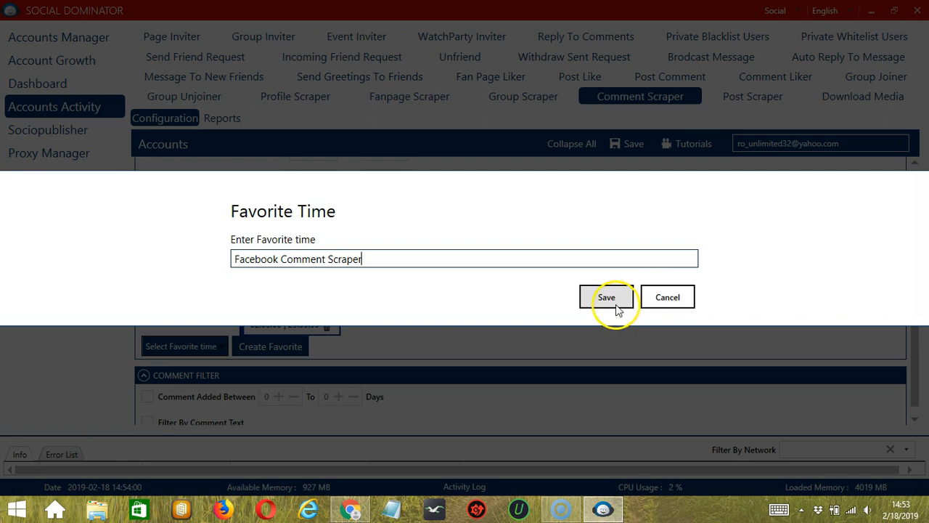
pyautogui.click(607, 296)
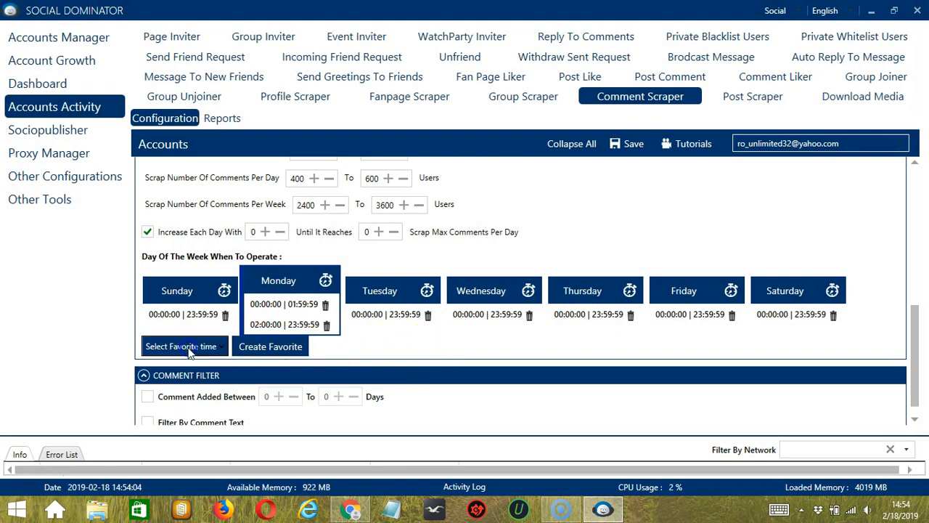
pyautogui.click(180, 345)
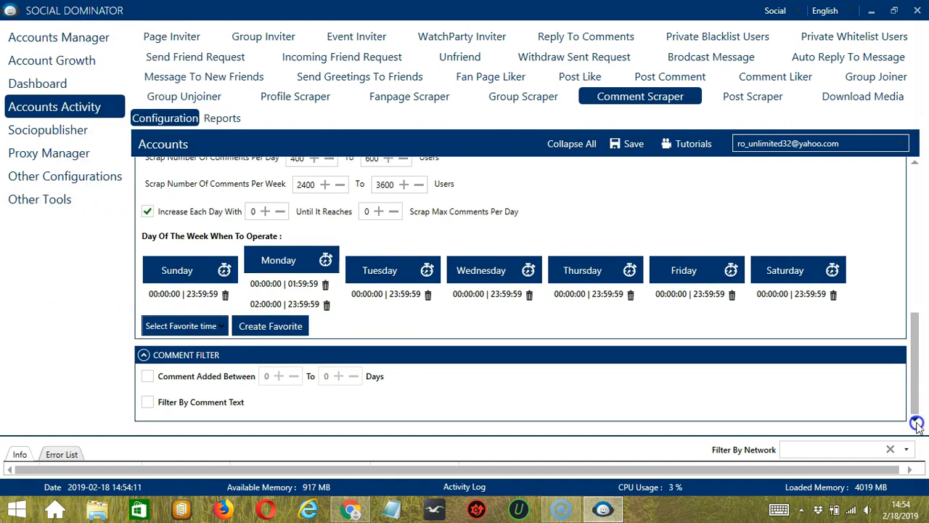
pyautogui.moveTo(341, 350)
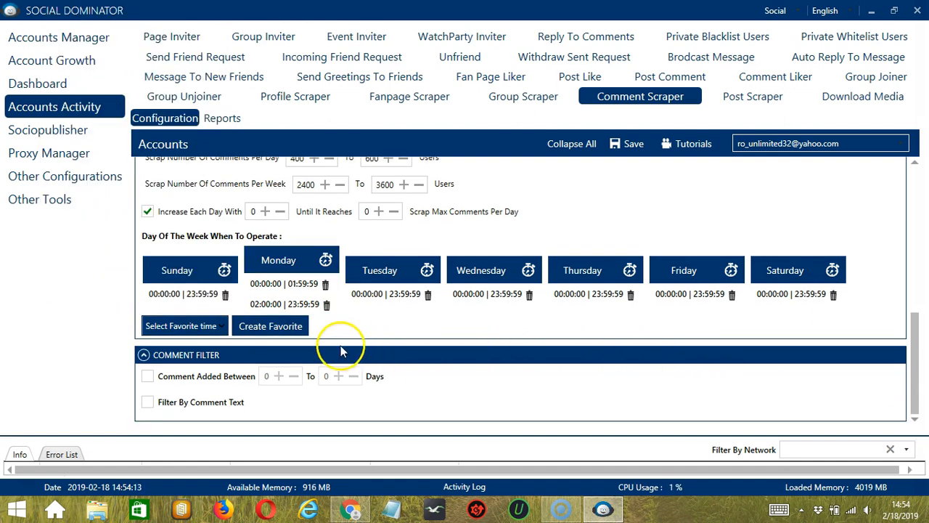
pyautogui.moveTo(331, 357)
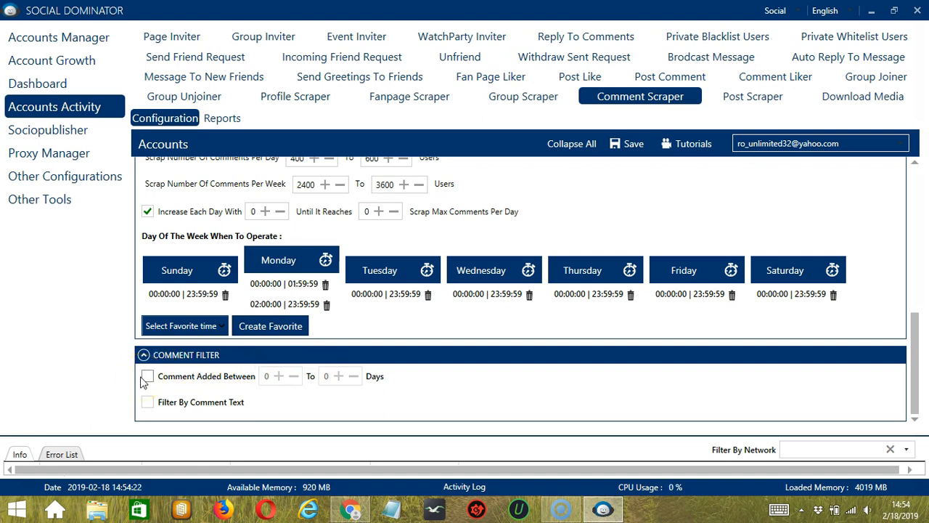
# Enable Comment Added Between and set the range to 2 to 3 days
pyautogui.click(148, 376)
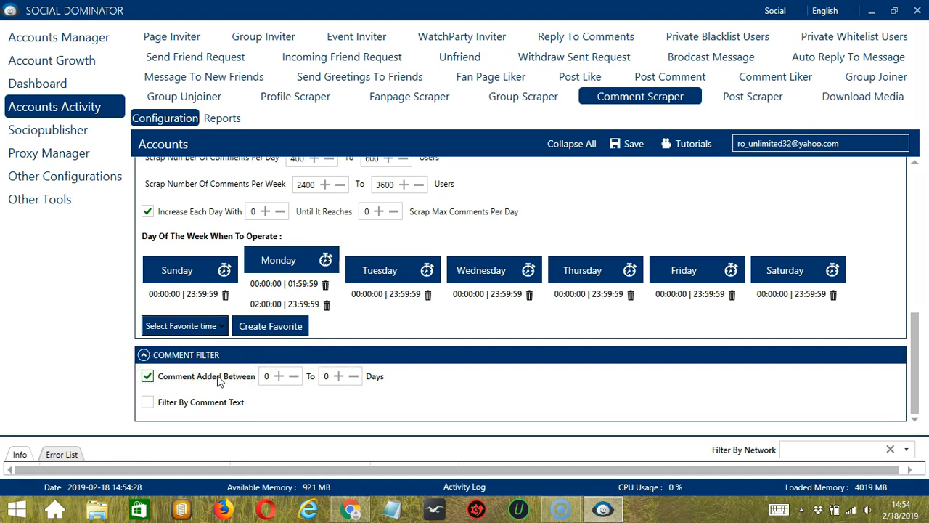
pyautogui.click(279, 374)
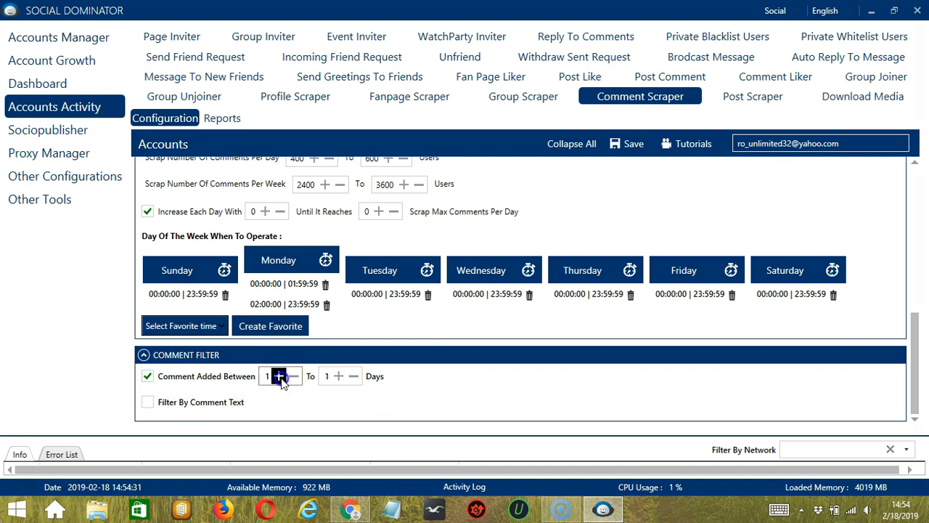
pyautogui.click(278, 375)
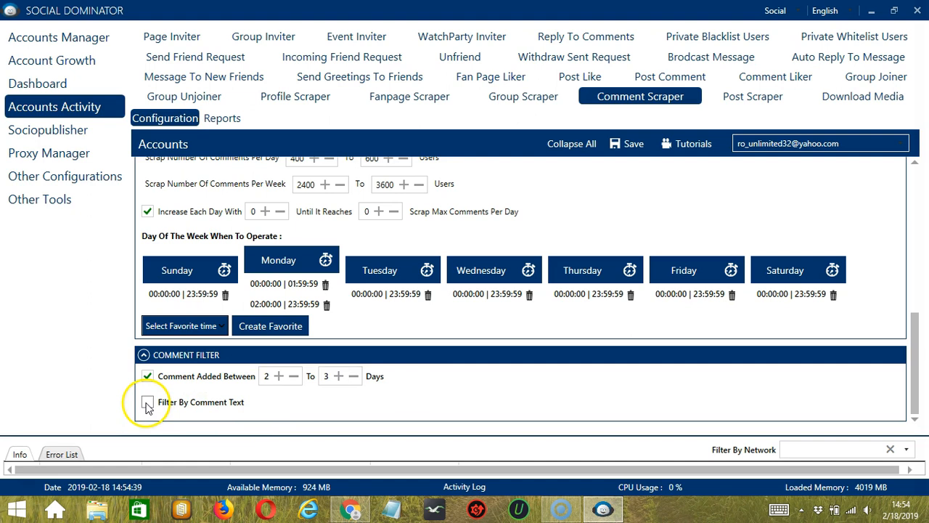
# Enable Filter By Comment Text, try the text 'Nice', then clear it
pyautogui.click(148, 402)
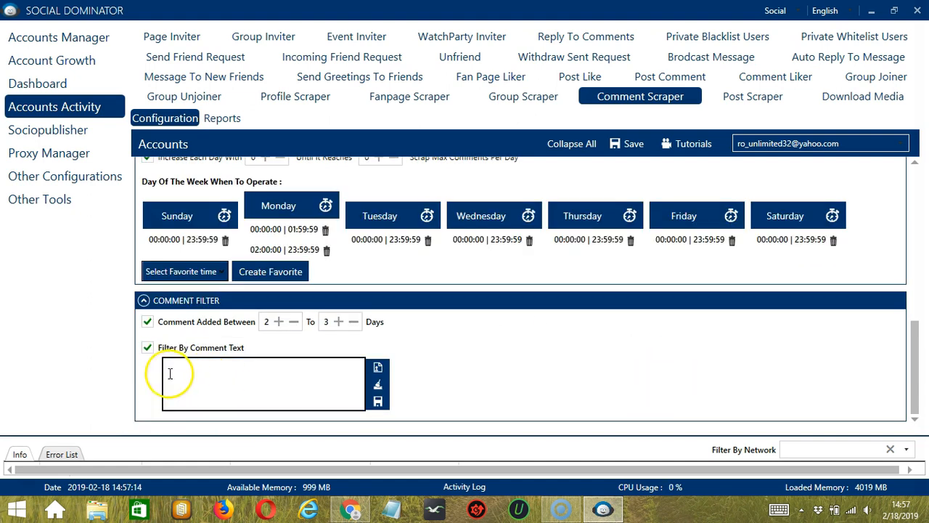
pyautogui.moveTo(203, 381)
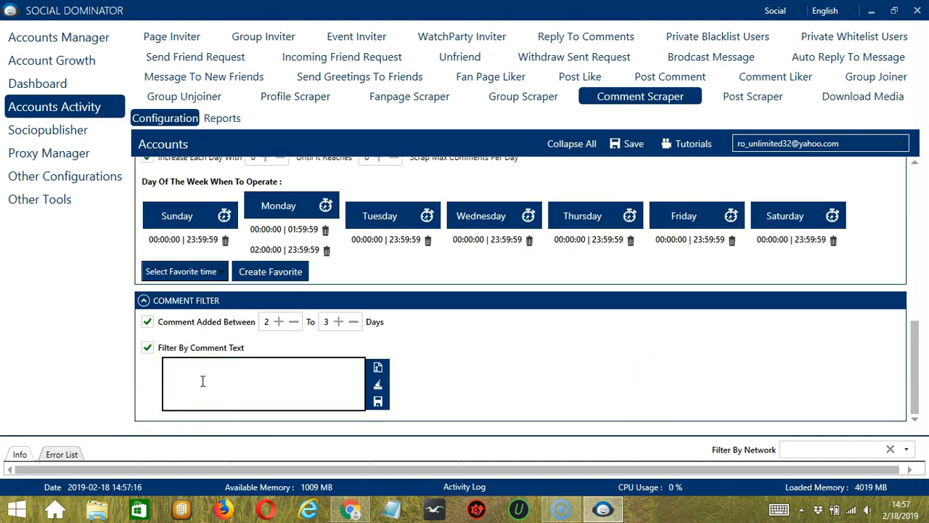
pyautogui.write('Nice')
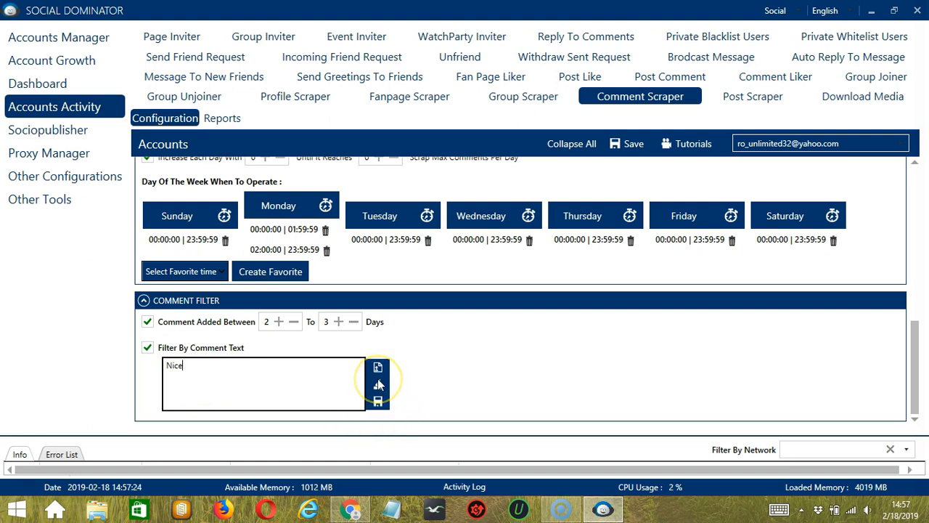
pyautogui.click(377, 366)
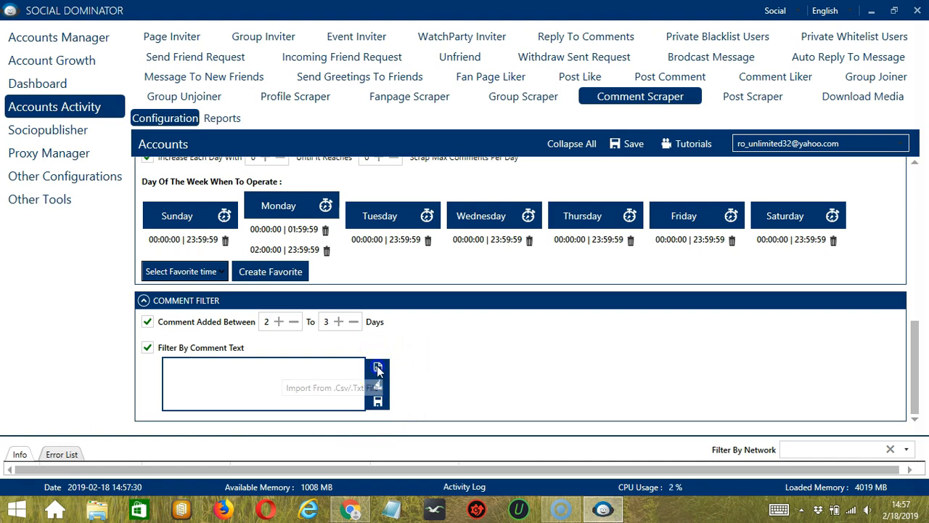
# Import the comment filter text from comment.txt on the Desktop
pyautogui.click(378, 368)
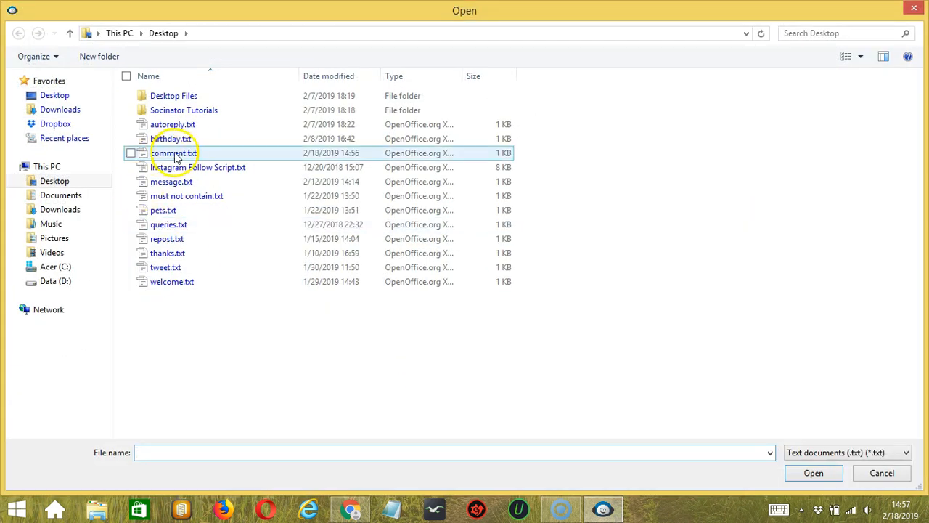
pyautogui.click(174, 153)
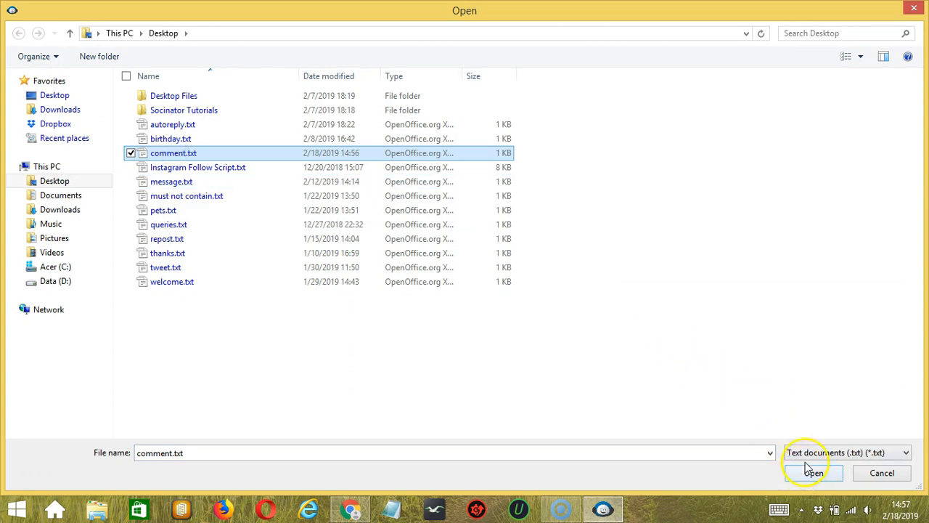
pyautogui.click(810, 473)
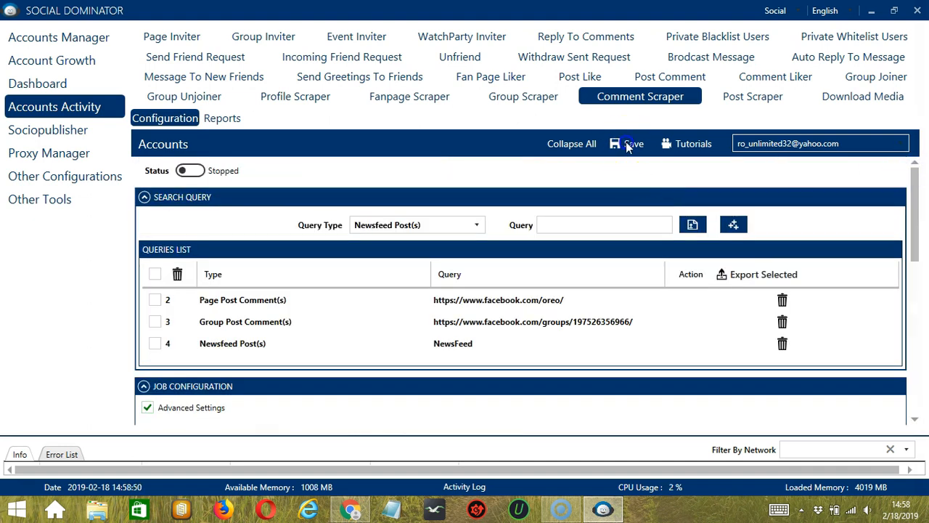
pyautogui.moveTo(325, 180)
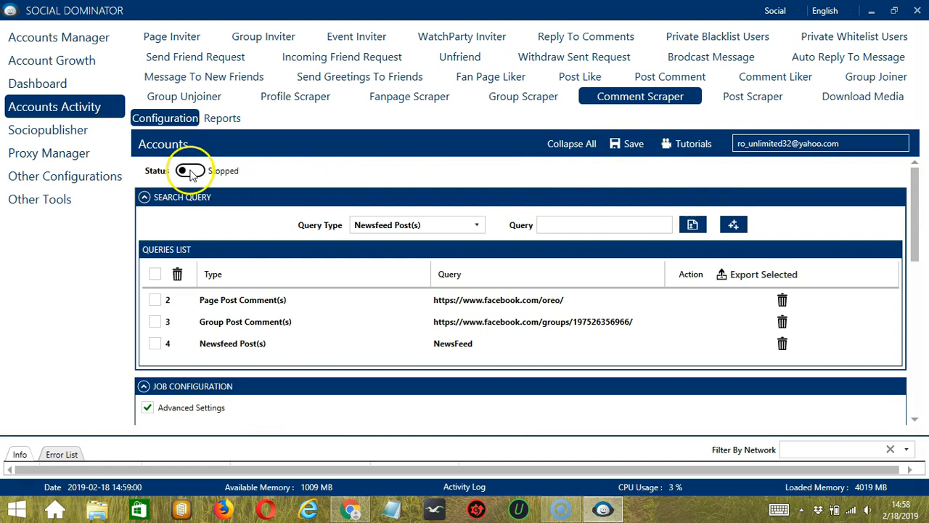
# Switch the Comment Scraper activity's Status to Active
pyautogui.click(190, 170)
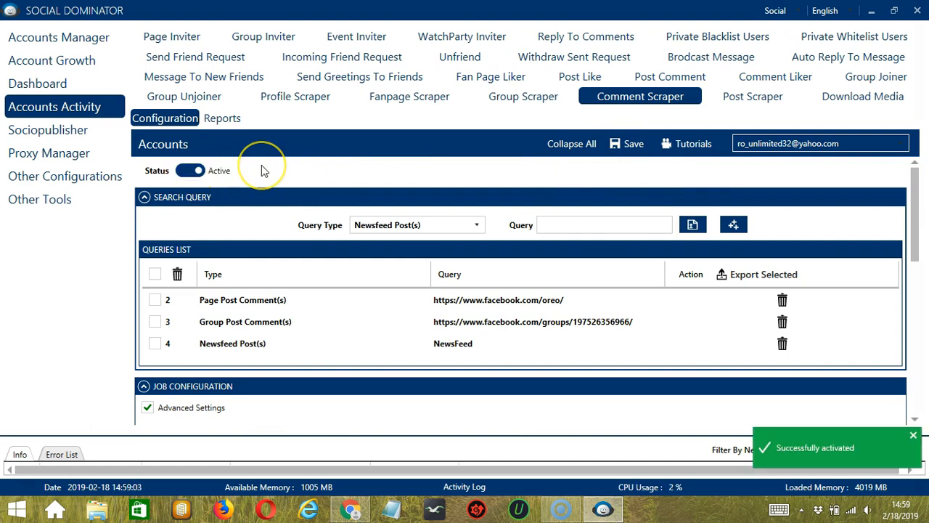
pyautogui.moveTo(250, 160)
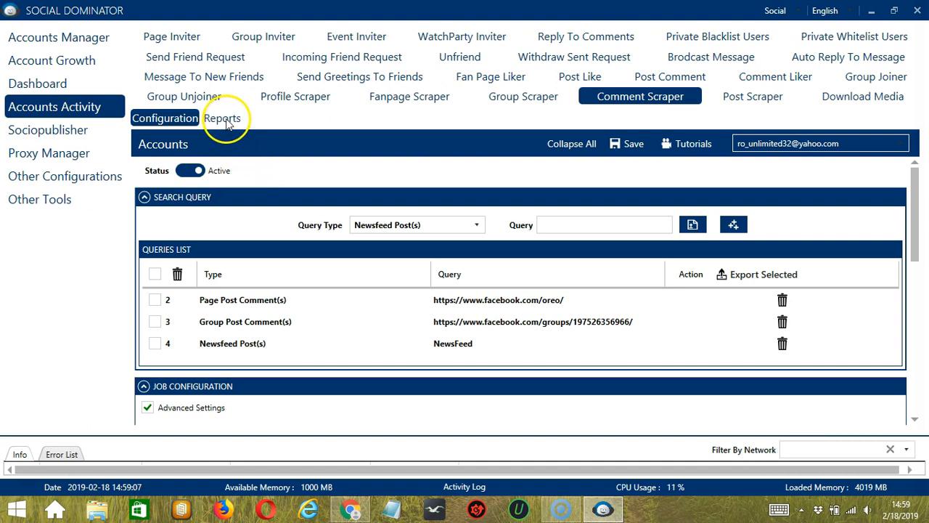
pyautogui.moveTo(322, 183)
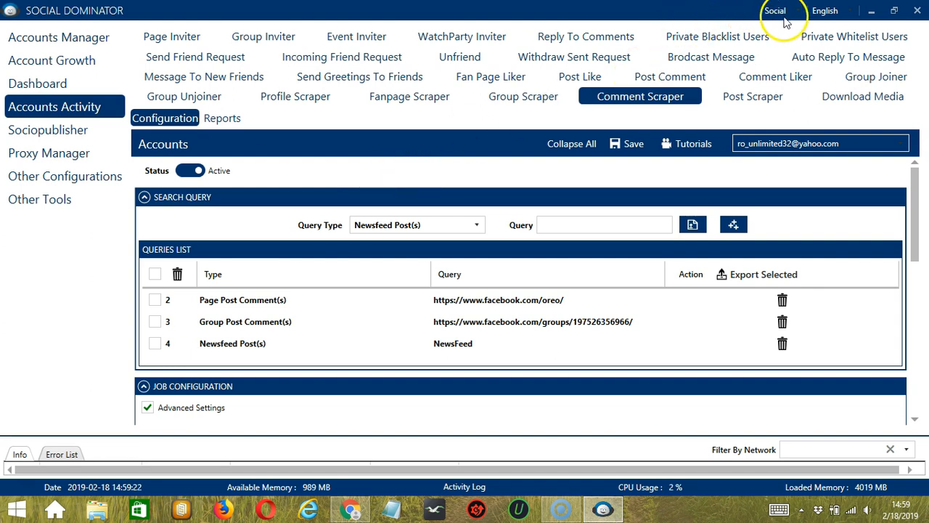
# Switch to the Facebook network and start a new Comment Scraper campaign
pyautogui.click(775, 11)
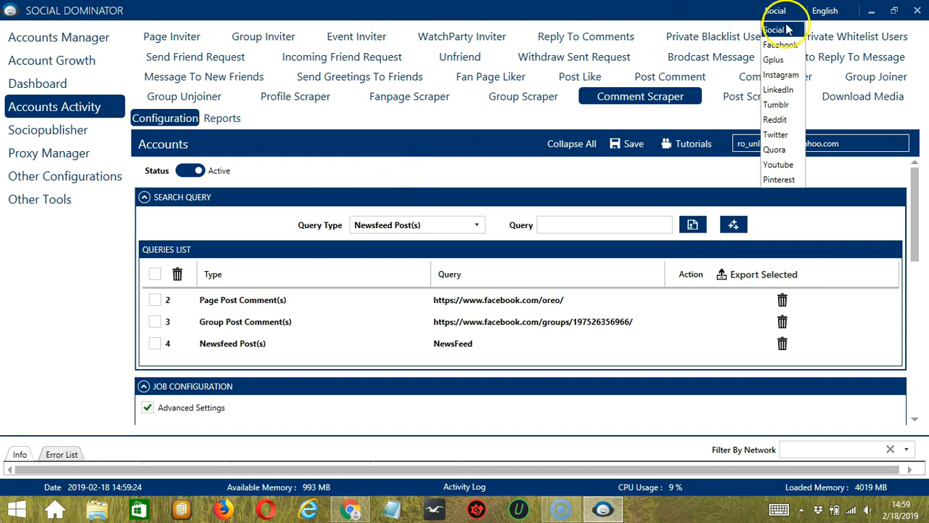
pyautogui.click(781, 44)
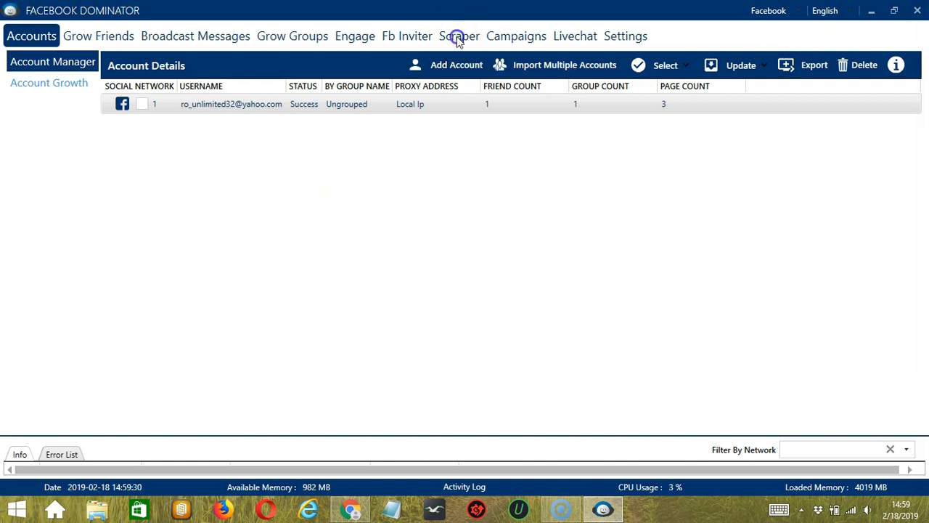
pyautogui.click(459, 35)
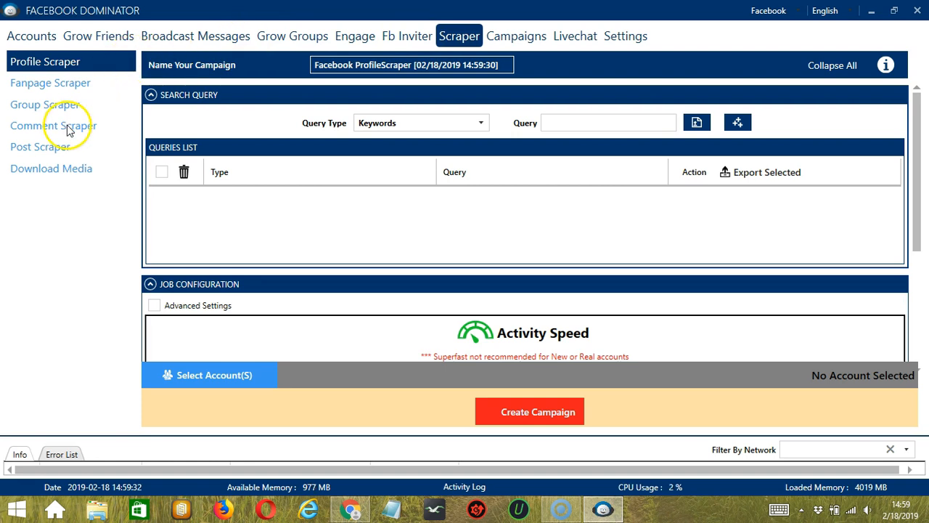
pyautogui.click(52, 125)
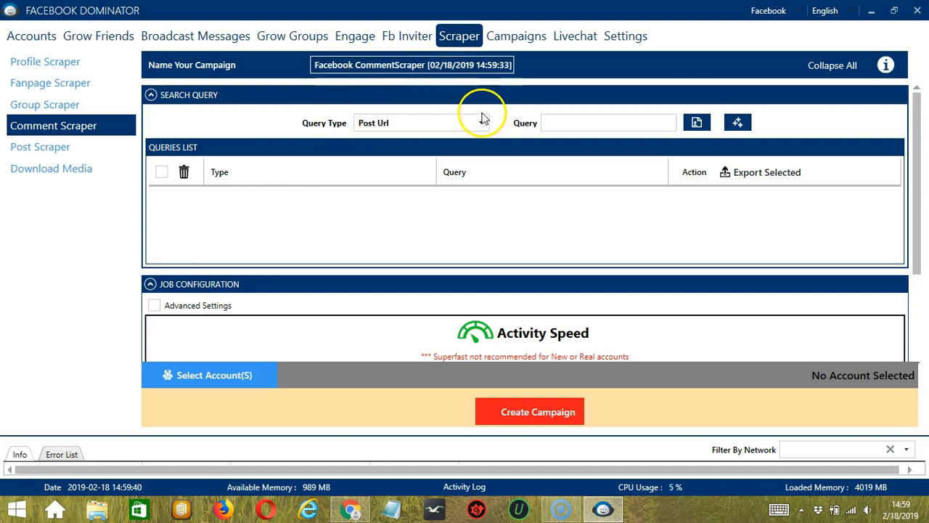
# Set the Query Type to Group Post Comment(s)
pyautogui.click(421, 122)
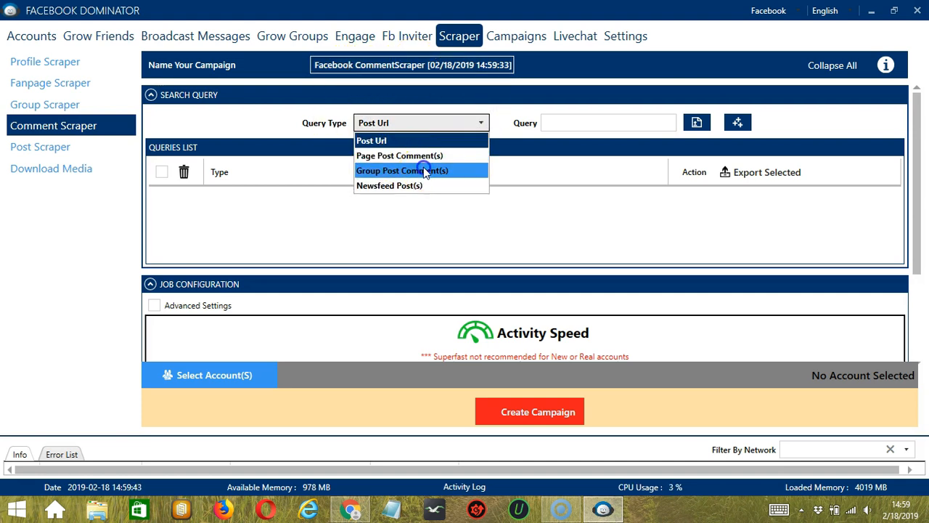
pyautogui.click(404, 170)
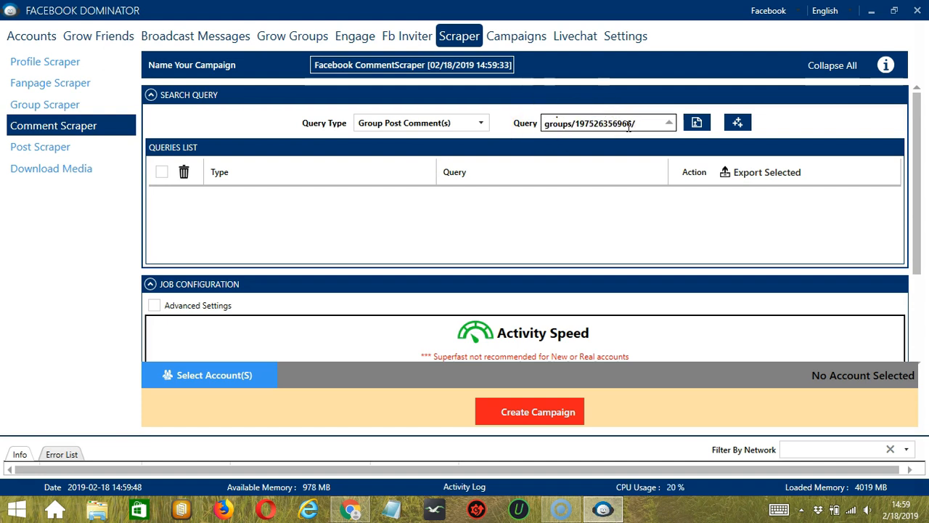
pyautogui.moveTo(738, 122)
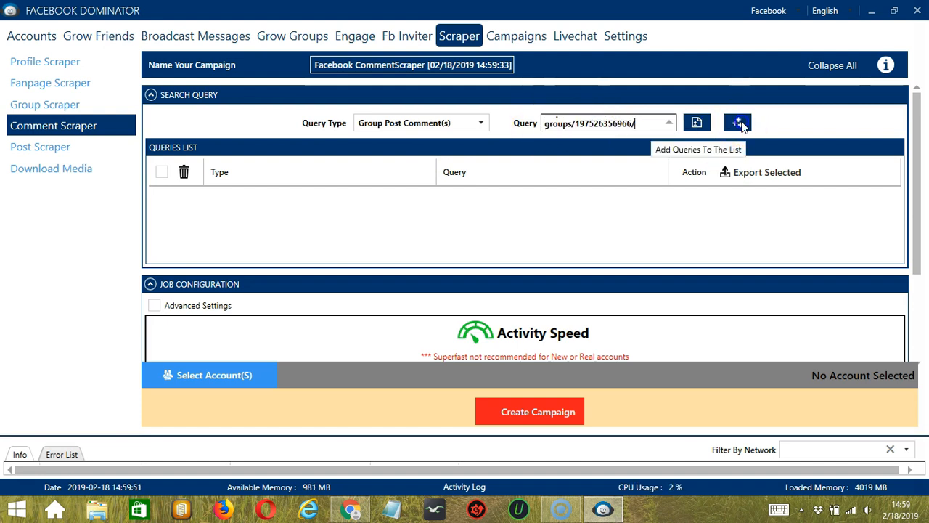
# Set Comment Added Between to 2 to 3 days by raising the upper limit to 3
pyautogui.scroll(-3)
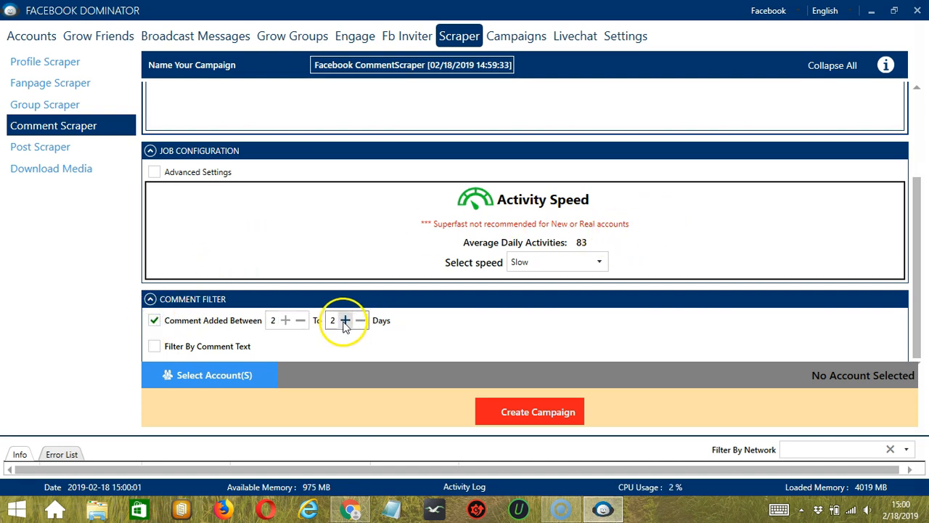
pyautogui.click(345, 321)
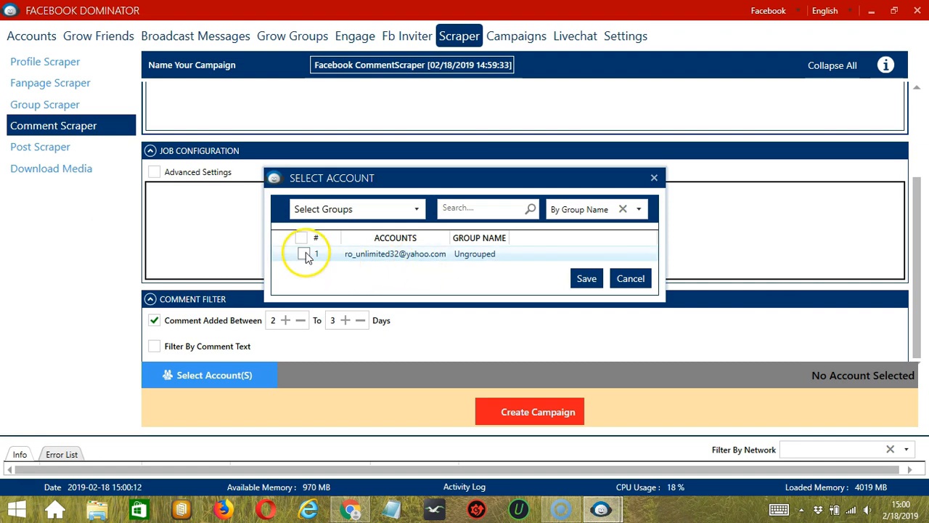
# Assign the single Facebook account to the campaign and save the selection
pyautogui.click(304, 253)
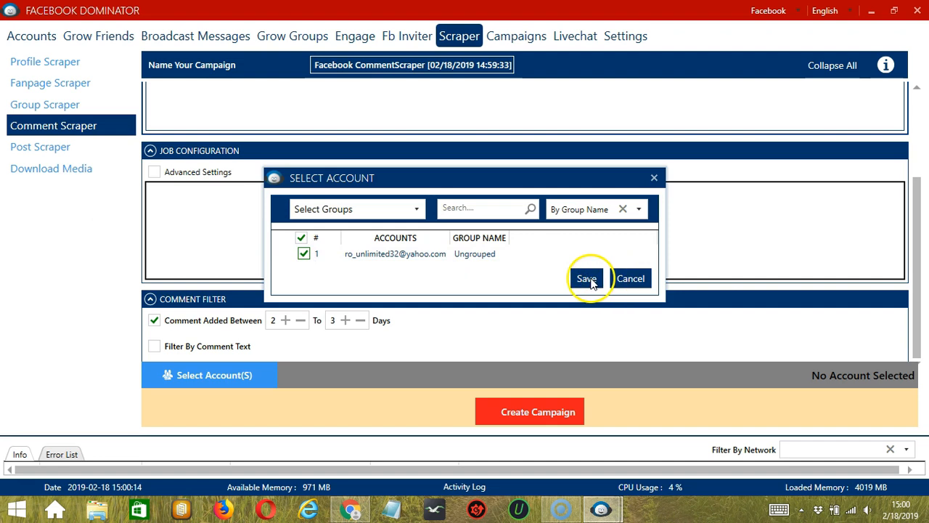
pyautogui.click(587, 278)
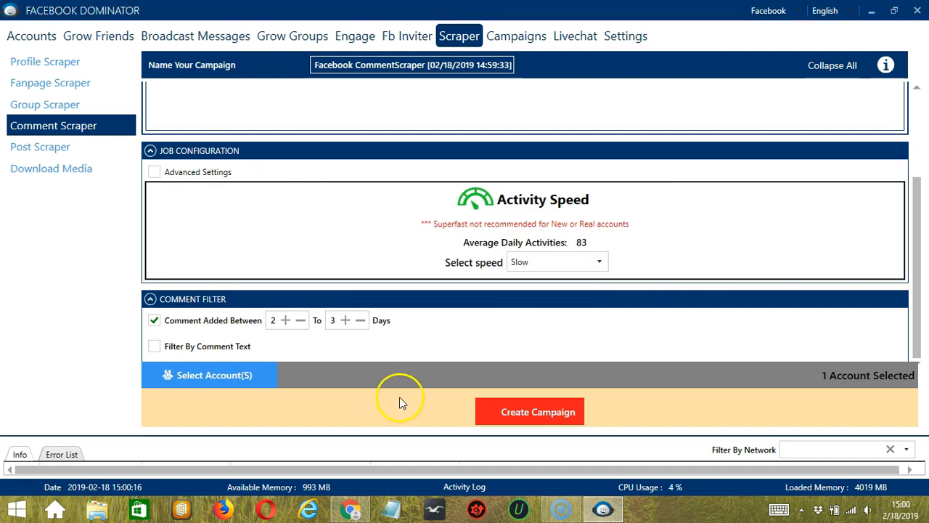
# Create the campaign, selecting all accounts to override earlier Comment Scraper settings
pyautogui.click(528, 412)
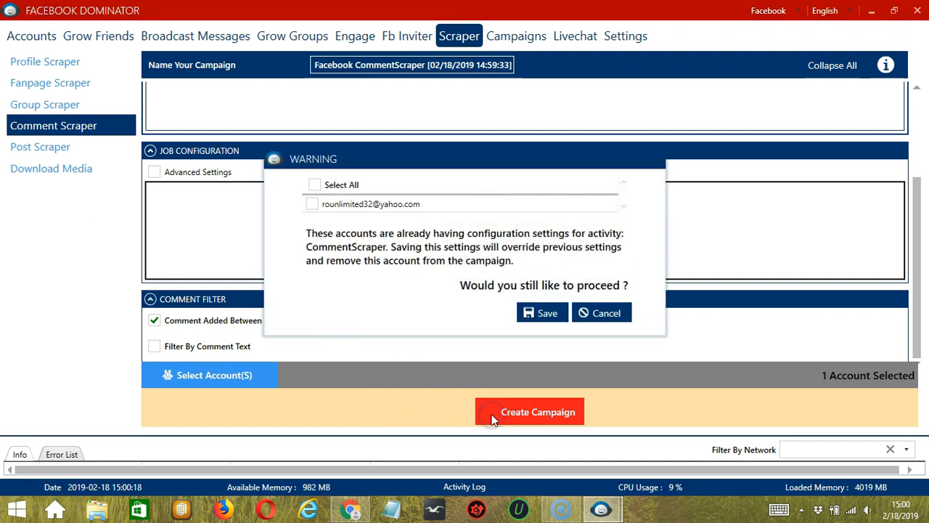
pyautogui.click(312, 203)
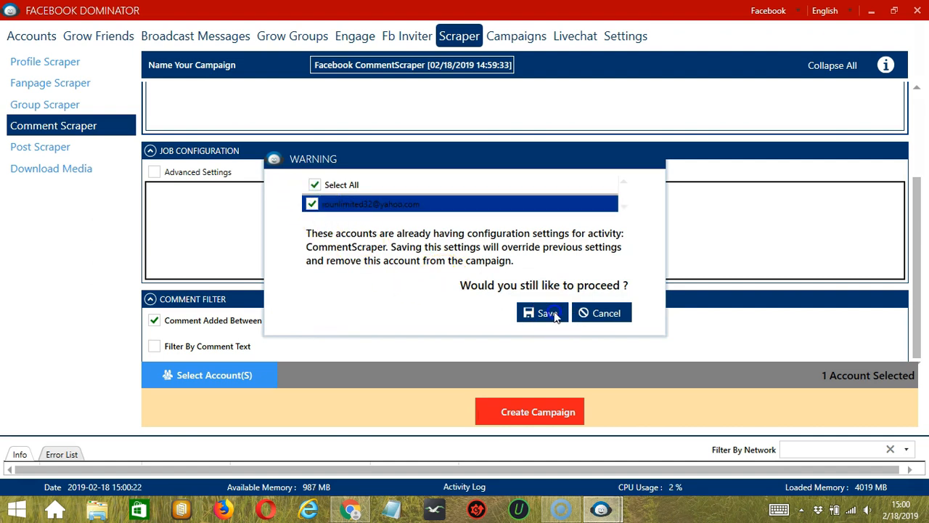
pyautogui.click(542, 312)
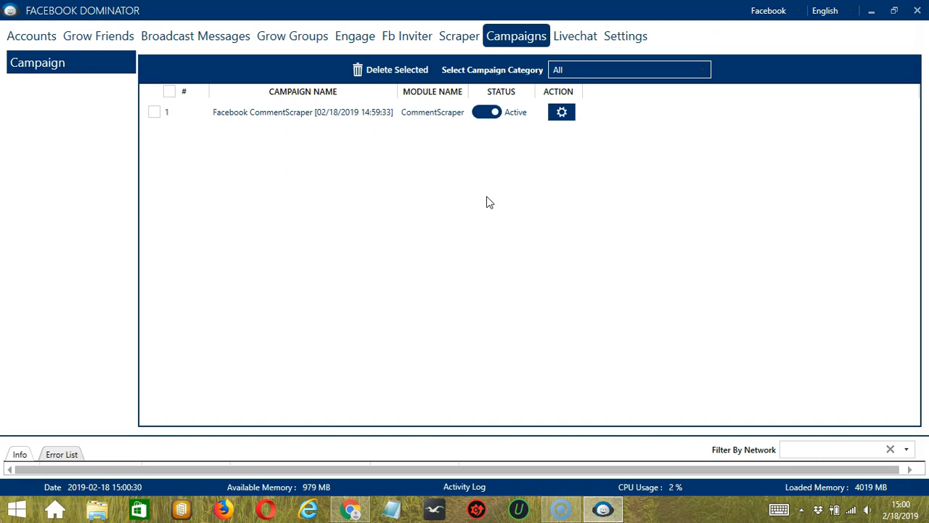
pyautogui.moveTo(274, 150)
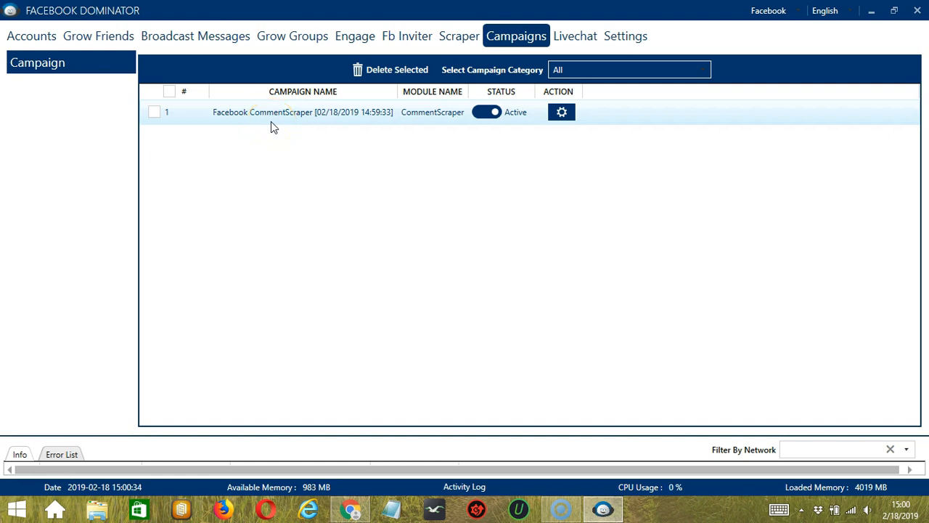
# Pause the Facebook CommentScraper campaign and show its available actions
pyautogui.click(486, 111)
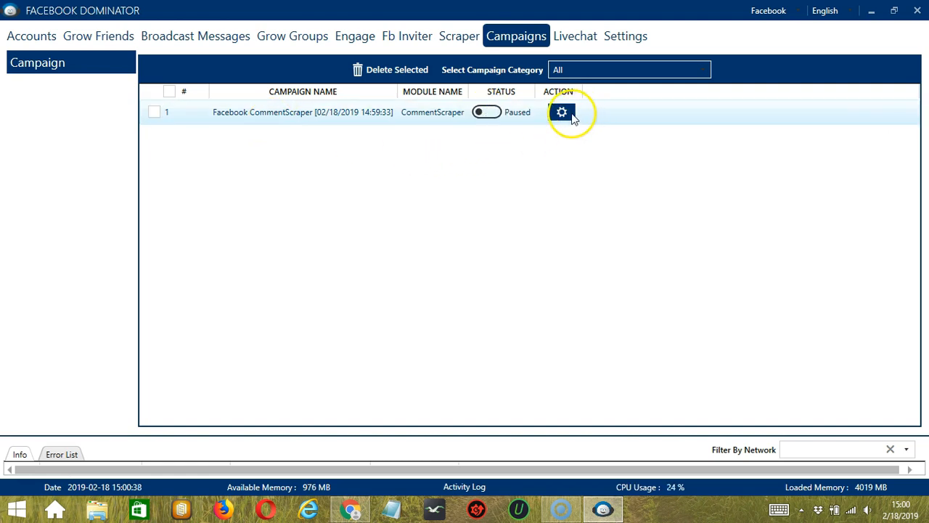
pyautogui.click(560, 112)
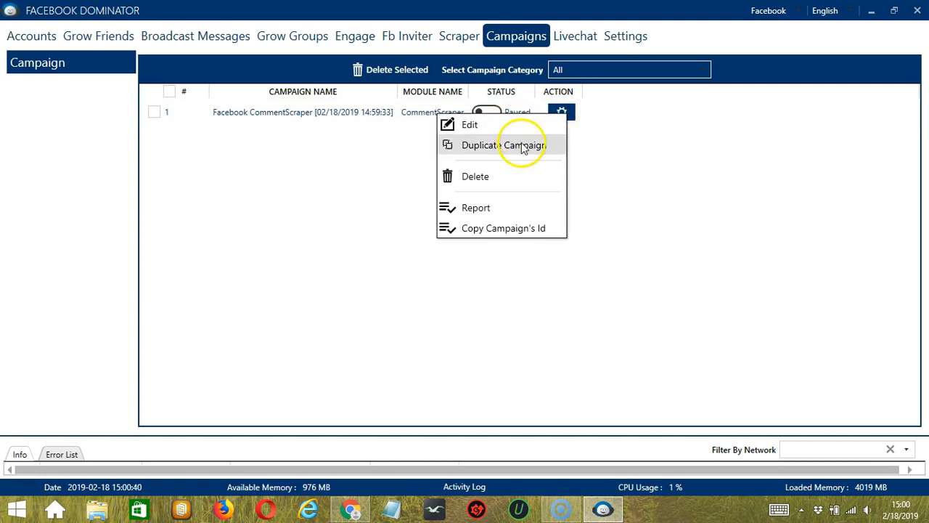
pyautogui.moveTo(529, 175)
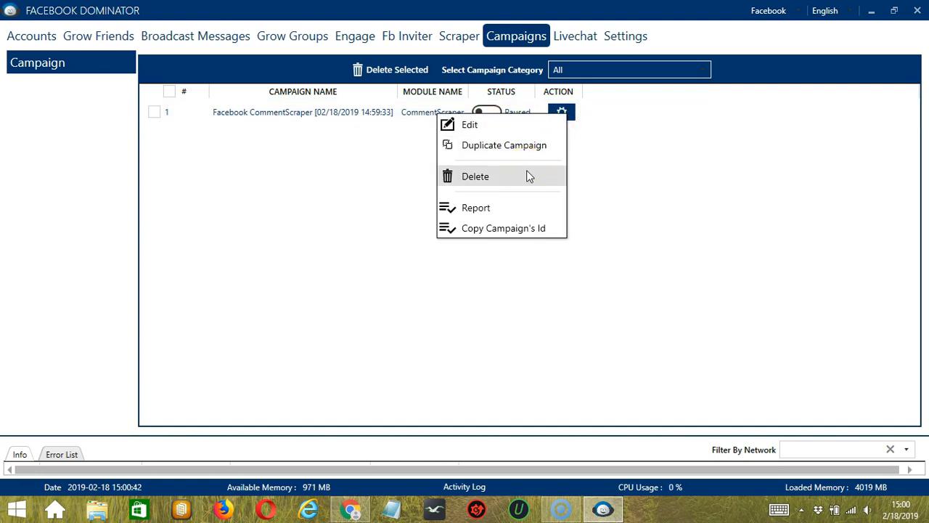
pyautogui.moveTo(525, 209)
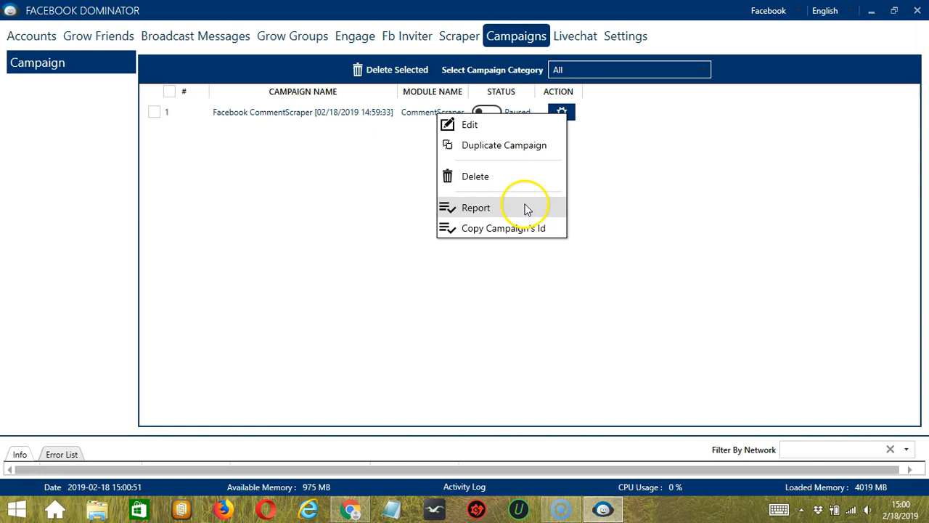
pyautogui.moveTo(530, 212)
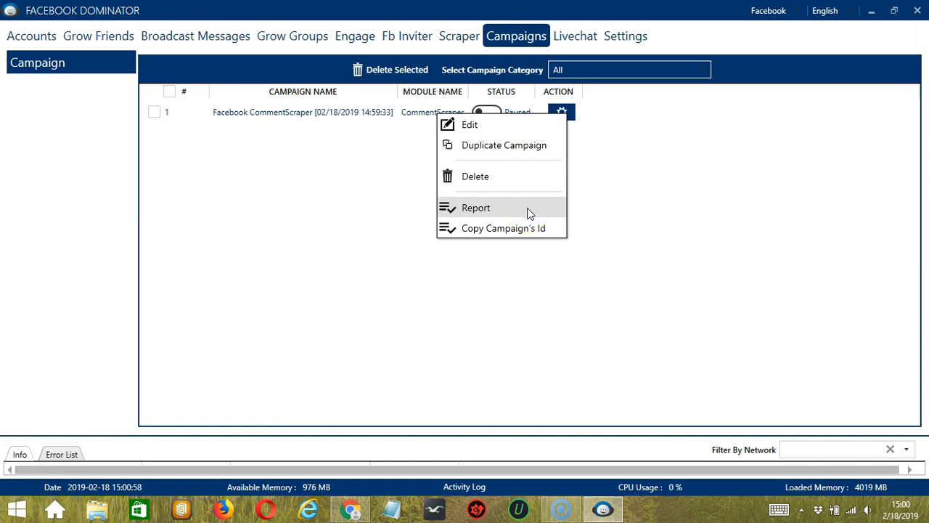